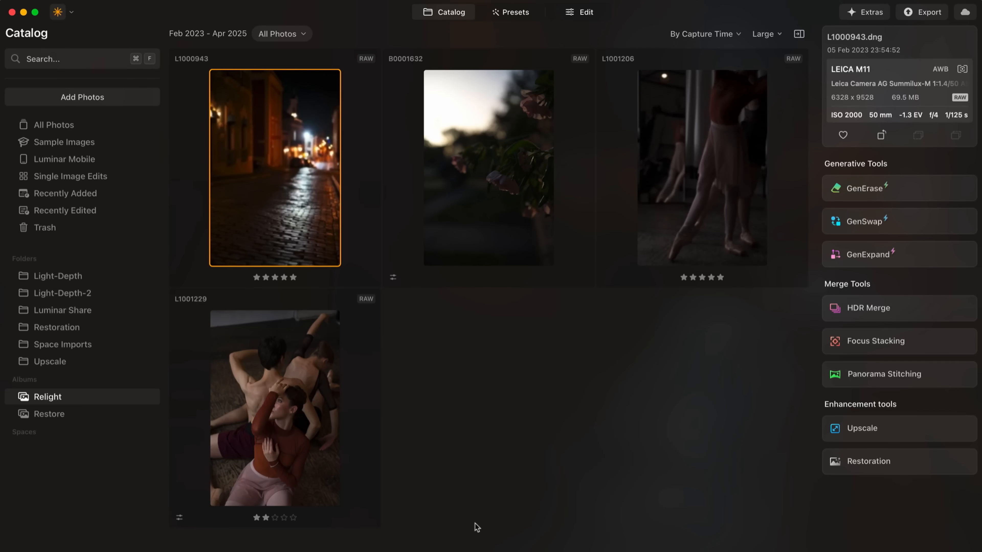
mouse_move(552, 512)
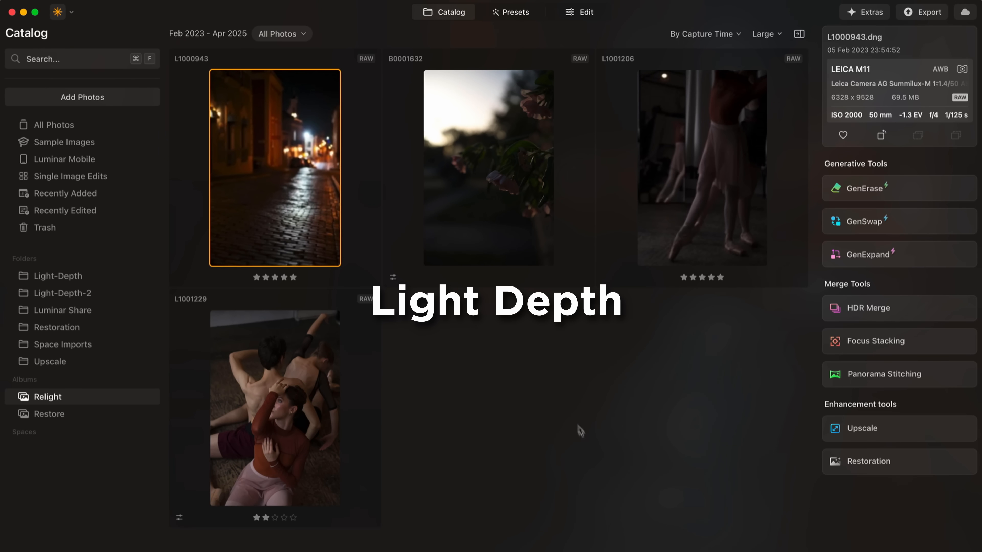
Step: Open the L1000943 night street photo large from the Relight album grid
double_click(274, 167)
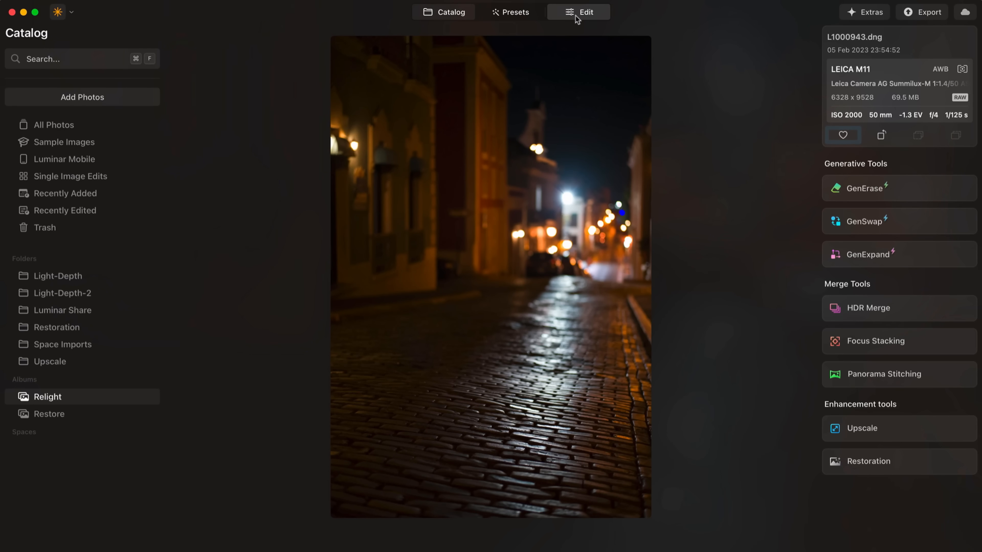
Step: Edit the street photo with Light Depth at relighting strength 67
left_click(584, 12)
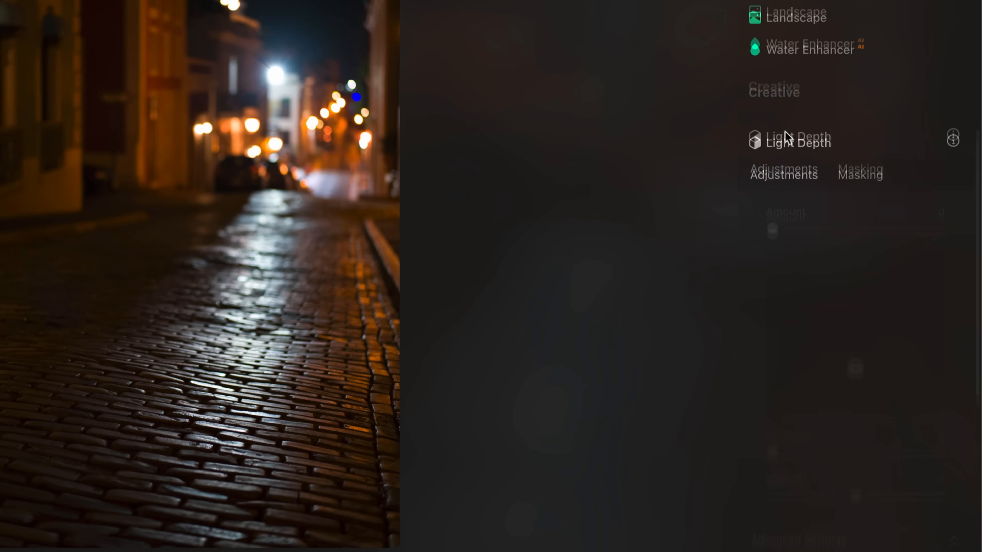
left_click(793, 141)
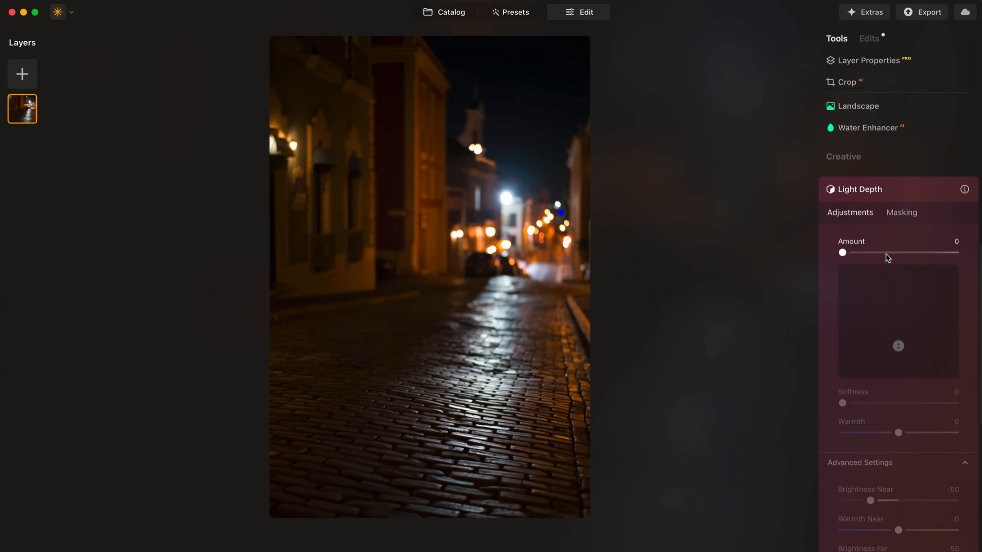
left_click_drag(843, 252, 906, 252)
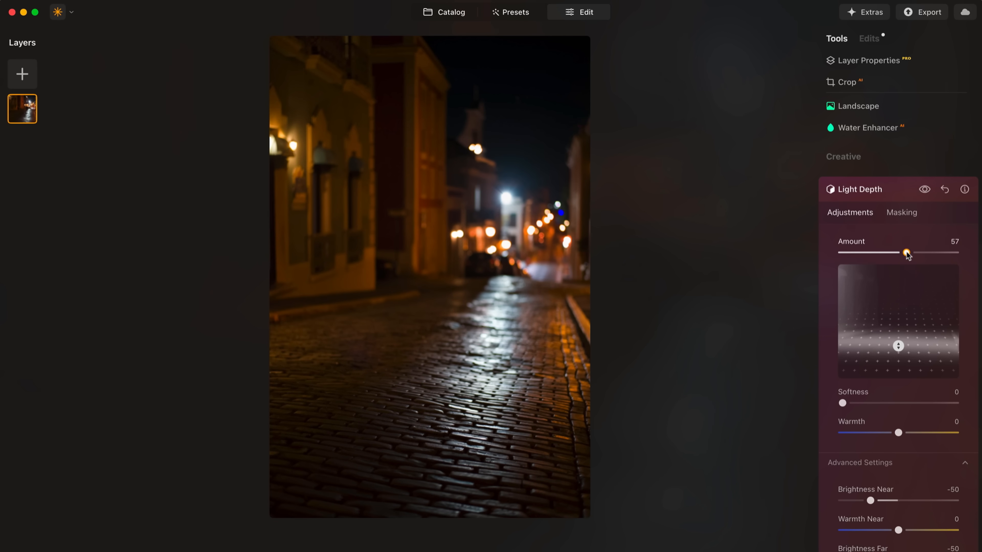
left_click_drag(906, 252, 917, 252)
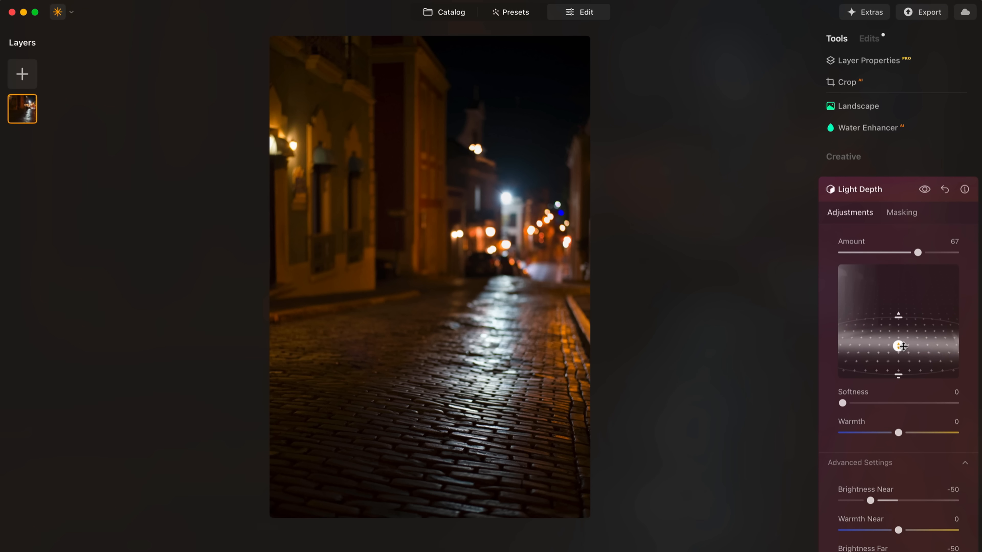
Step: Move the light onto the foreground cobblestones and set softness to 34
left_click_drag(902, 347, 900, 312)
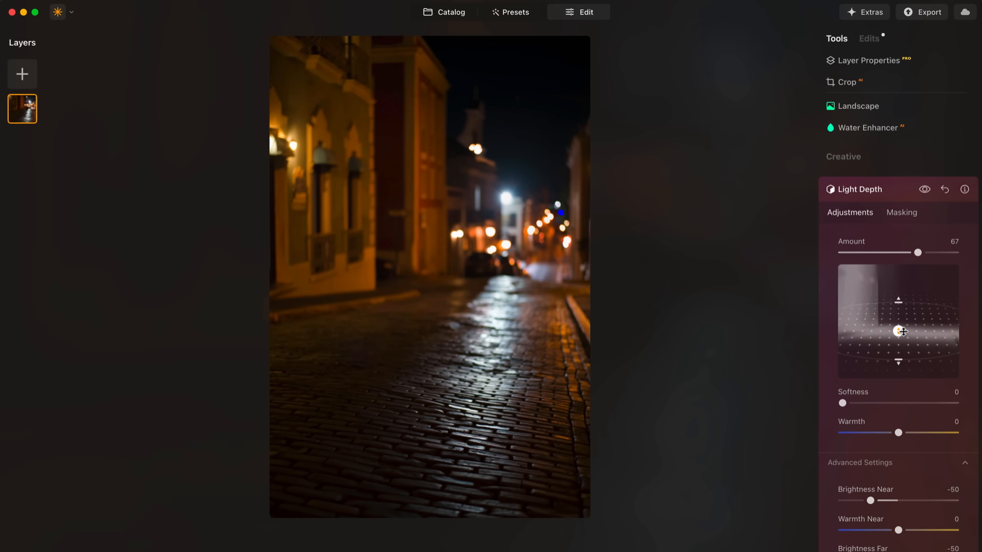
left_click_drag(901, 331, 901, 345)
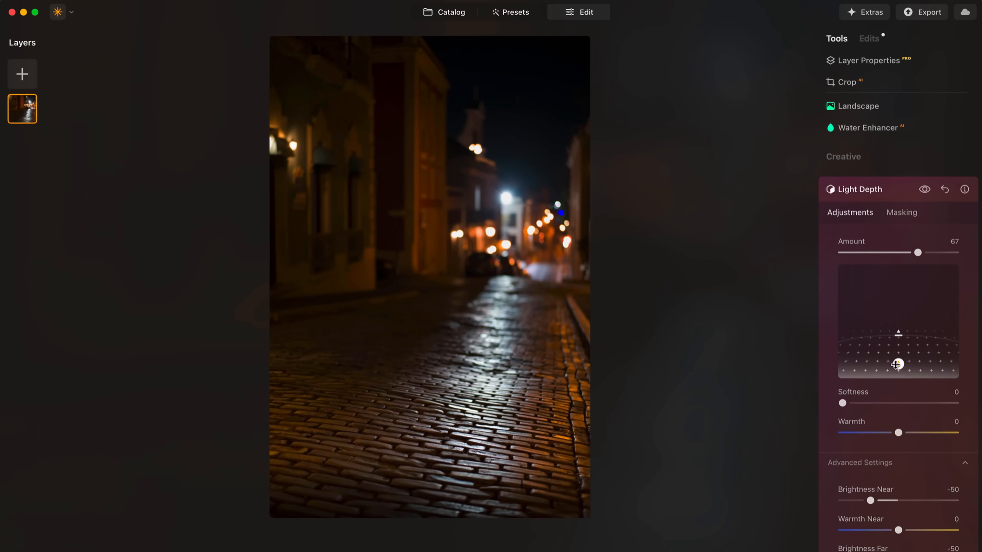
left_click_drag(896, 364, 896, 347)
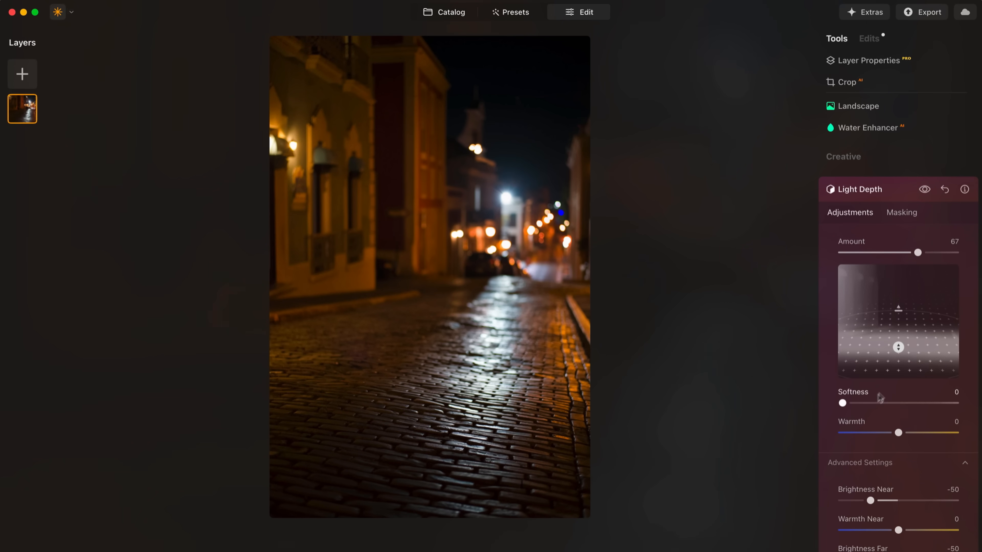
left_click_drag(842, 402, 880, 402)
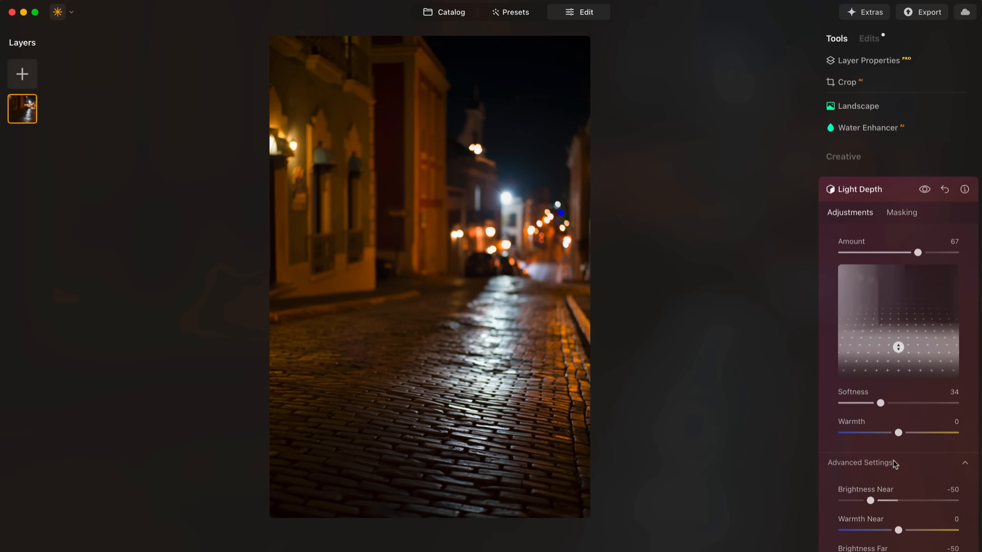
scroll("down", 3)
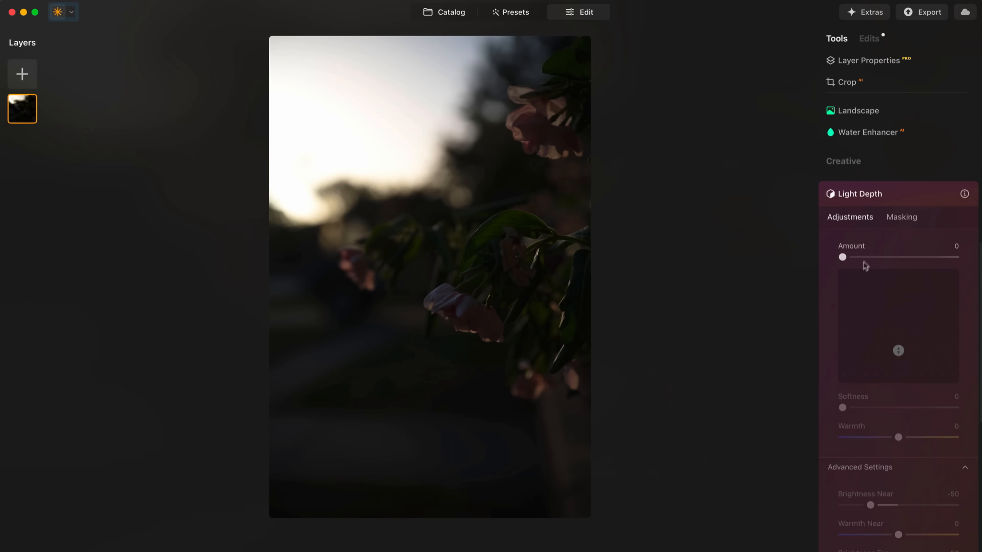
Step: Place the light on the flowers with Light Depth strength 65
left_click_drag(842, 257, 922, 257)
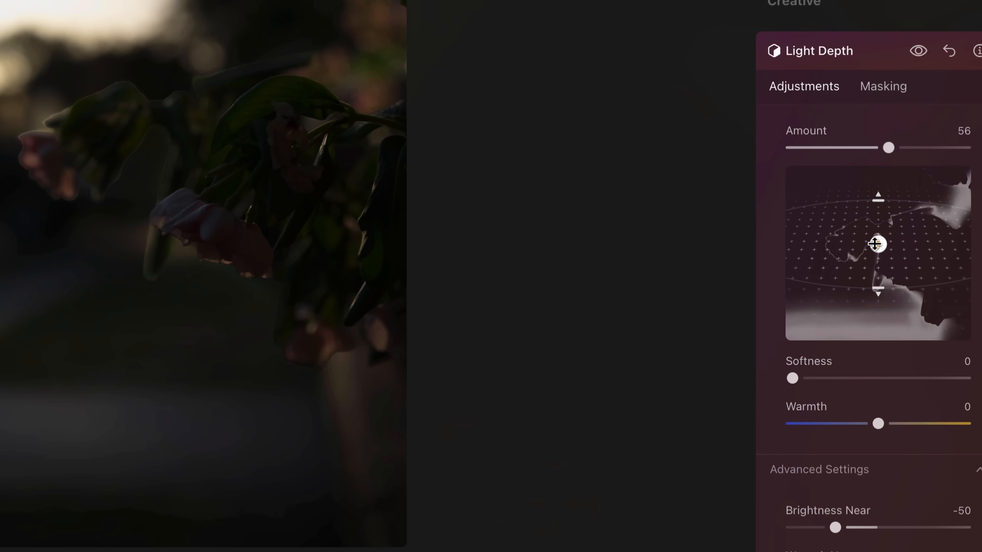
left_click_drag(876, 244, 876, 301)
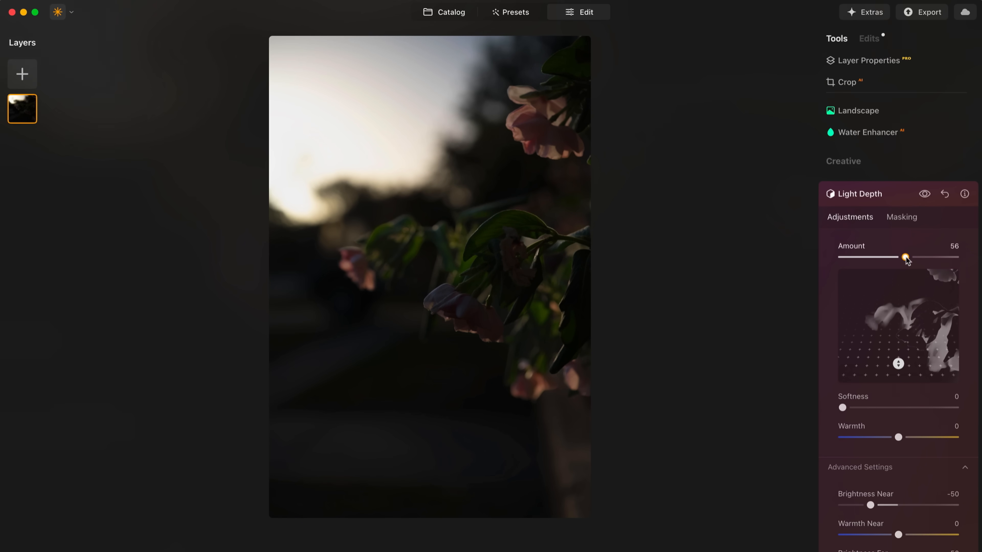
left_click_drag(906, 257, 915, 257)
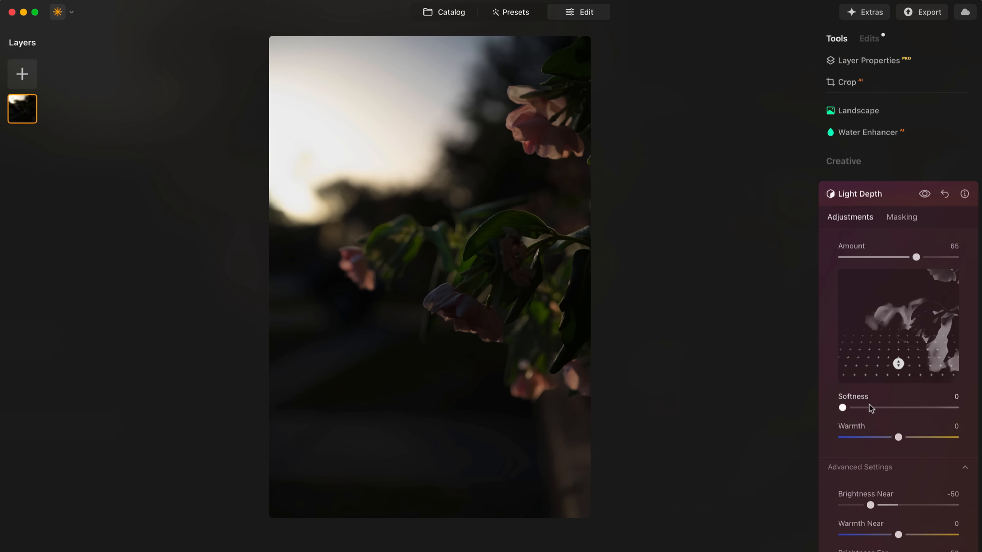
Step: Set softness 34 and warmth 48, then compare before/after with the effect toggle
left_click_drag(842, 408, 881, 408)
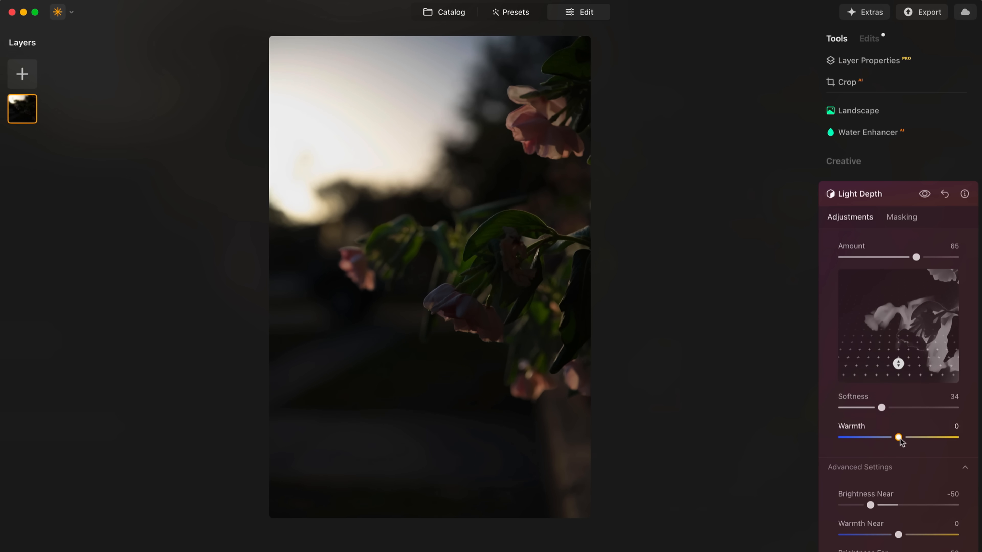
left_click_drag(897, 438, 920, 437)
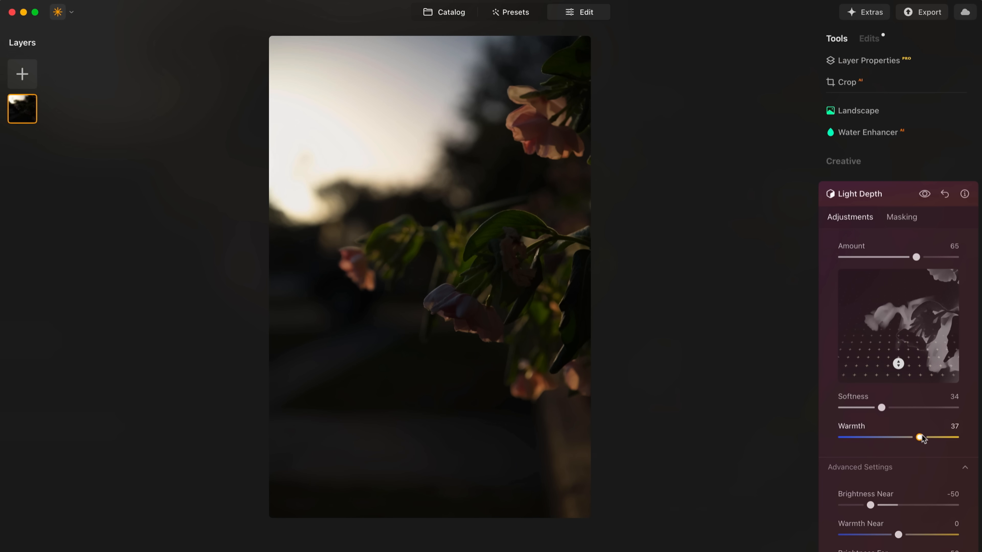
left_click_drag(918, 437, 930, 437)
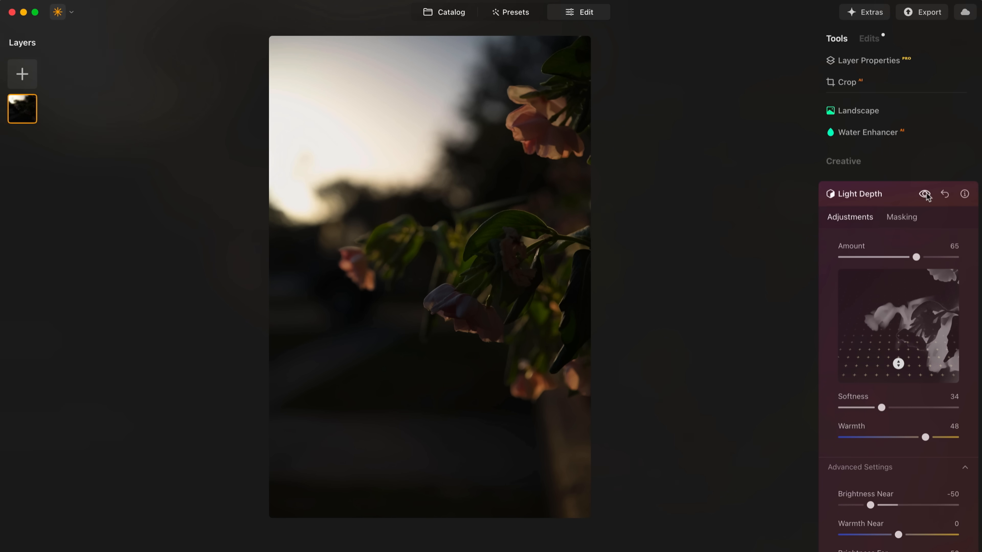
left_click(924, 195)
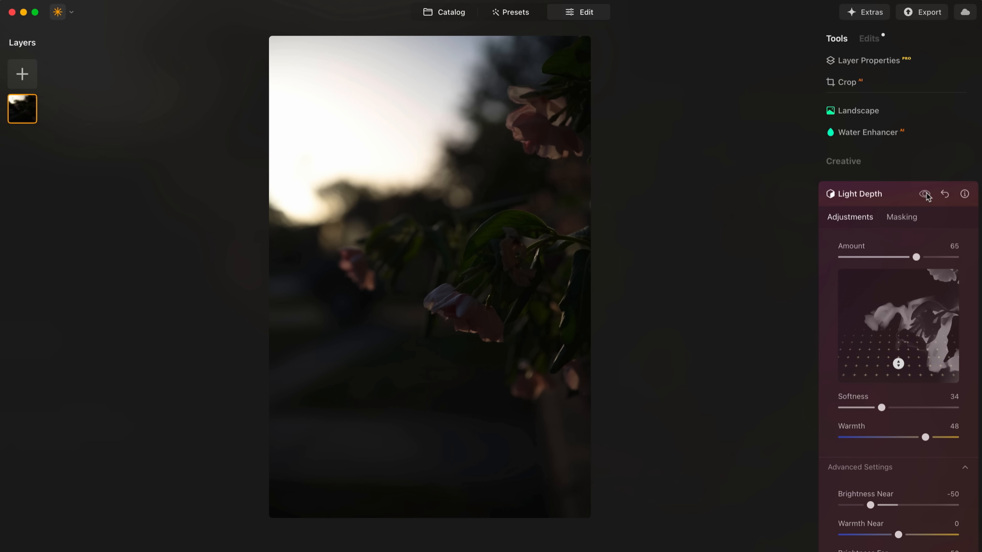
left_click(924, 194)
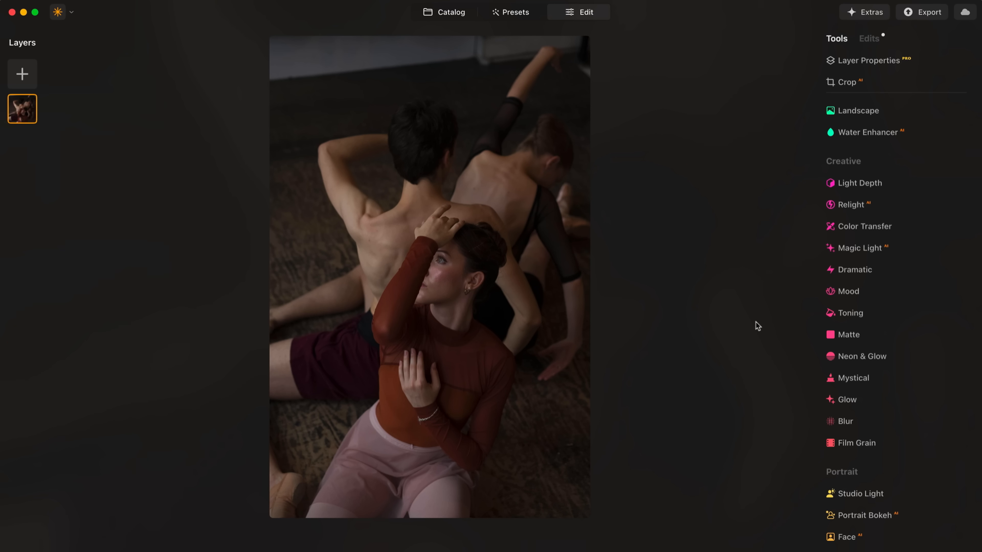
mouse_move(849, 193)
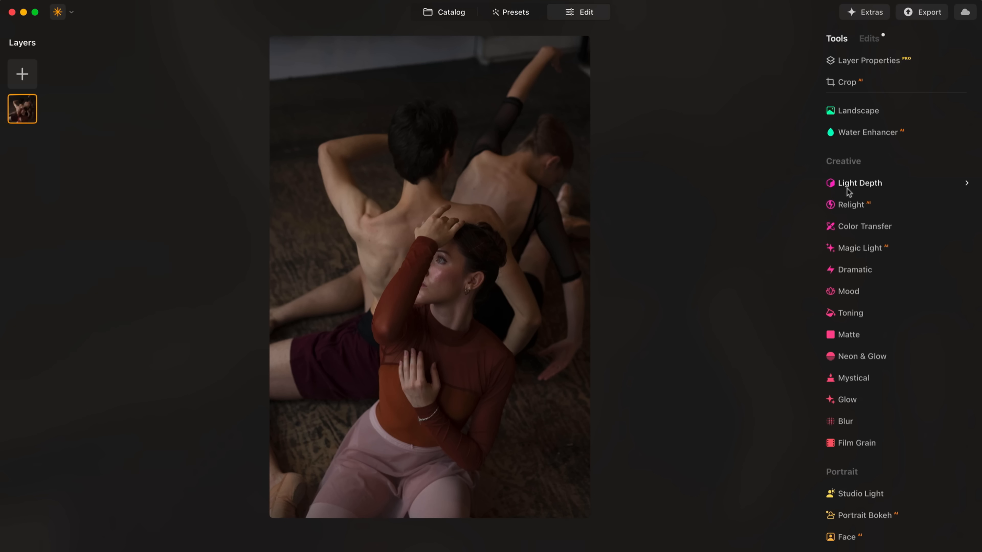
Step: Relight the three dancers with Light Depth strength 61 and softness raised, comparing before/after
left_click(860, 183)
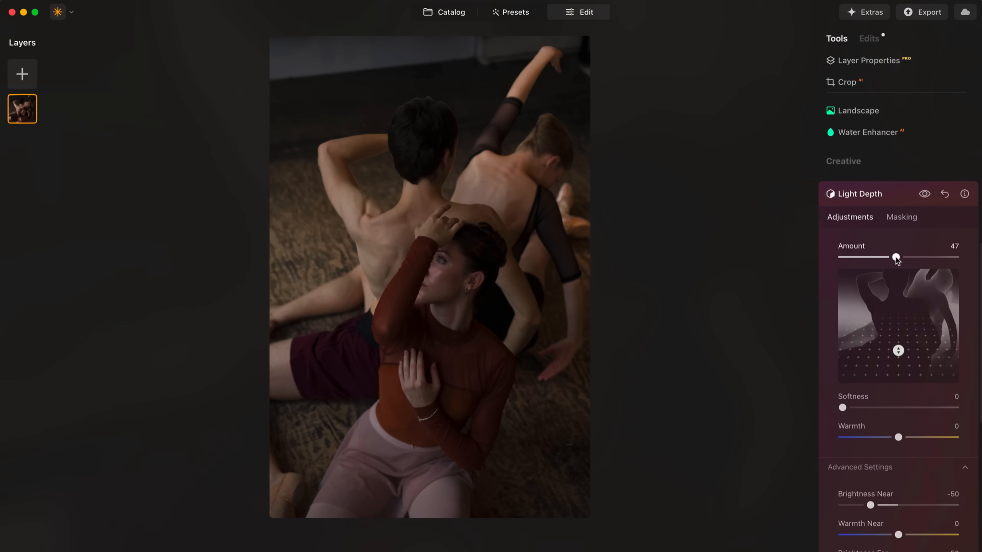
left_click_drag(895, 257, 912, 257)
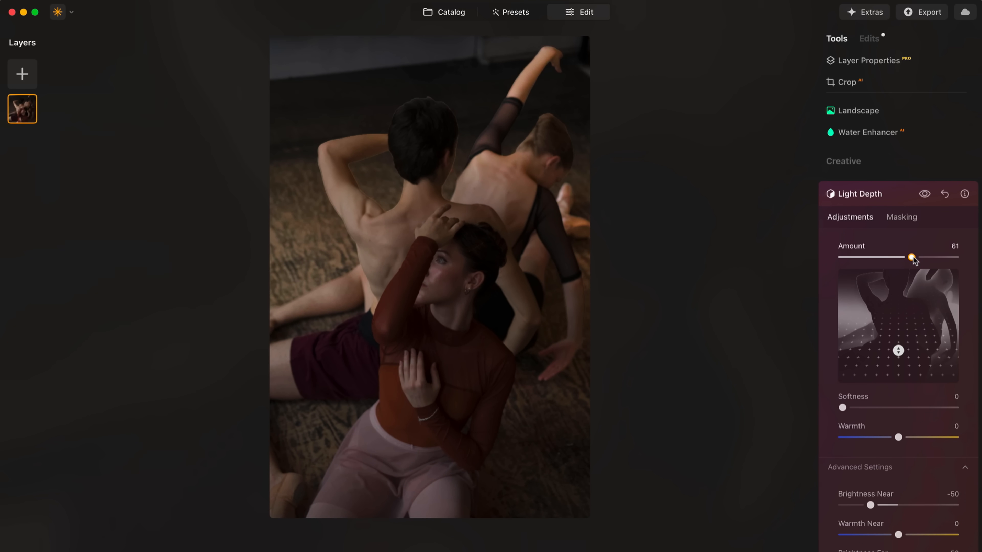
left_click_drag(911, 258, 914, 257)
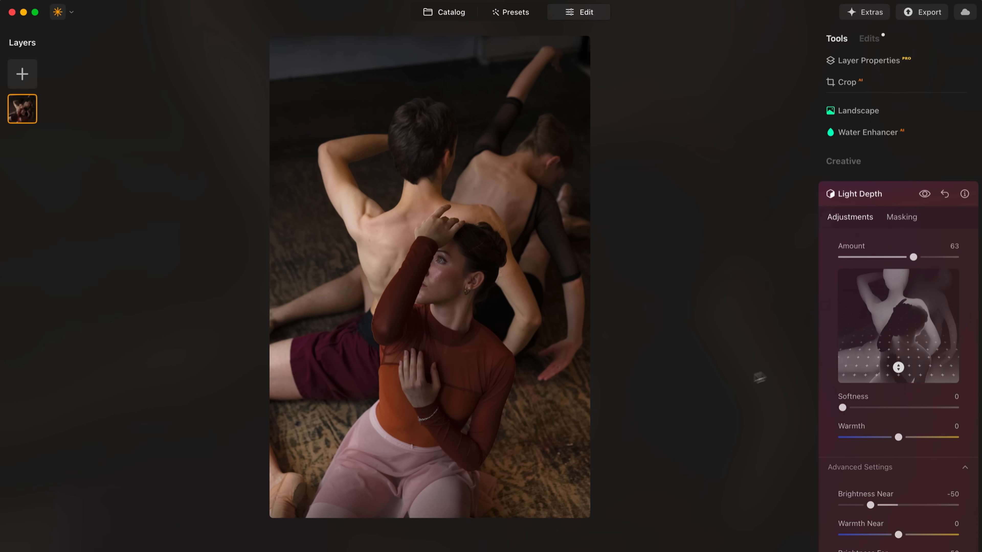
left_click_drag(843, 408, 884, 407)
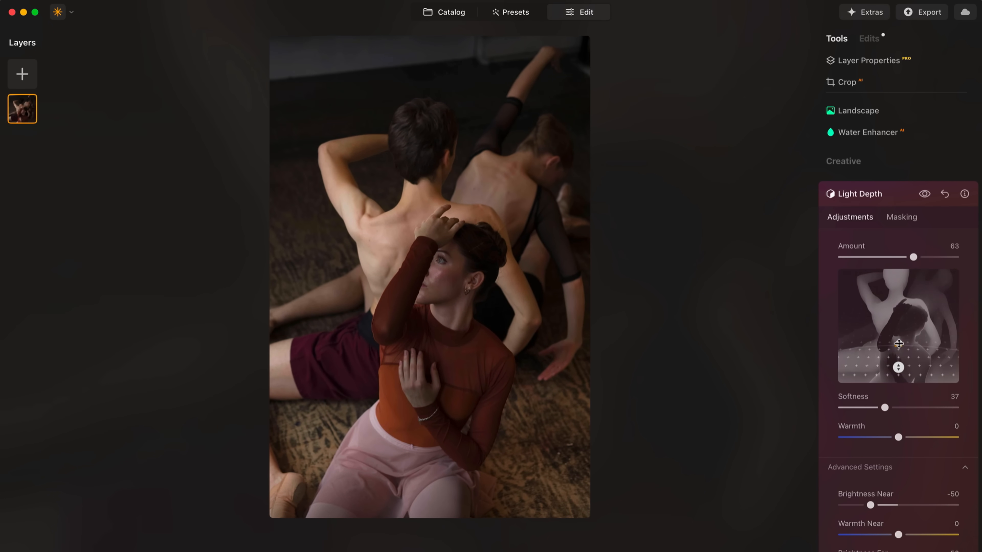
left_click(925, 194)
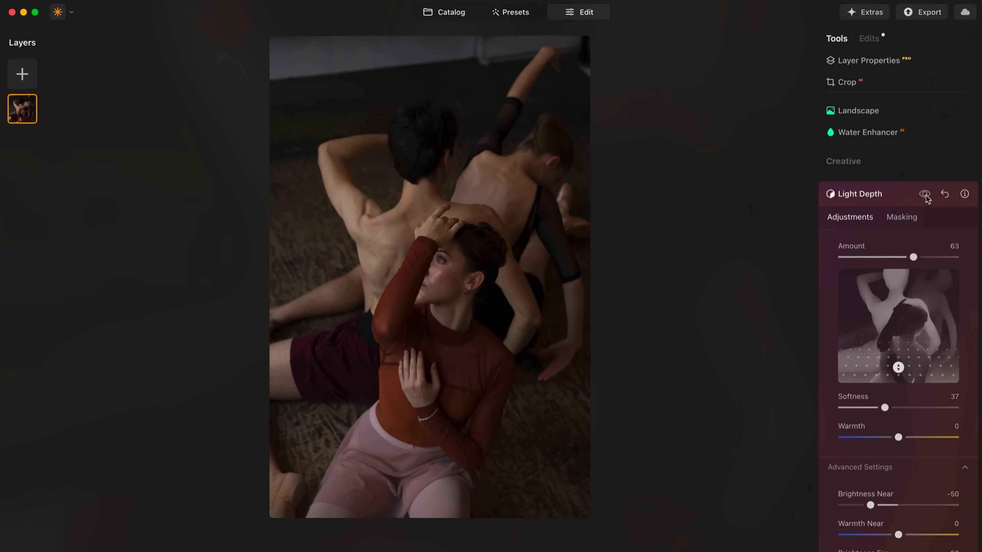
left_click(923, 194)
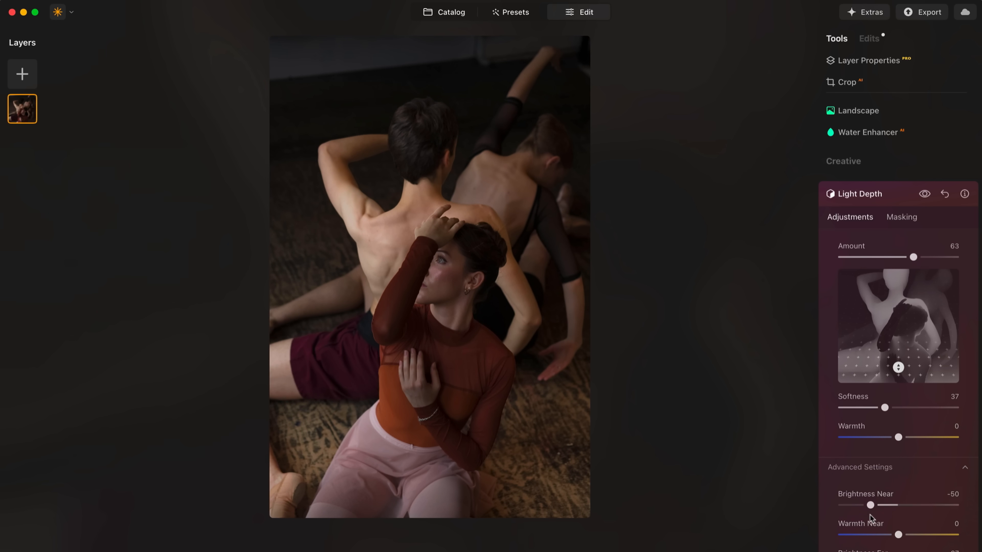
Step: Brighten nearby areas, then lower the Light Depth amount to 51 from the Edits list
left_click_drag(869, 505, 875, 505)
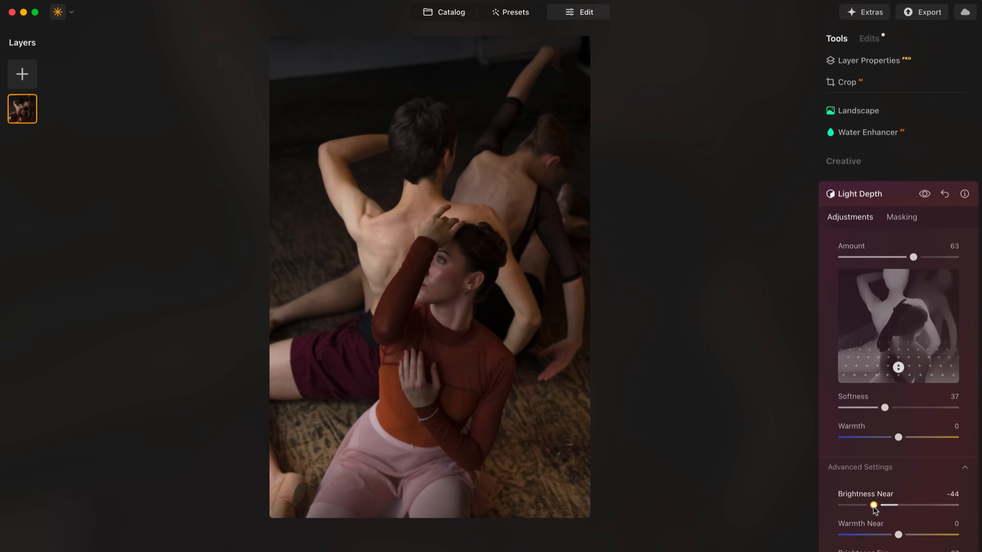
left_click_drag(875, 505, 879, 505)
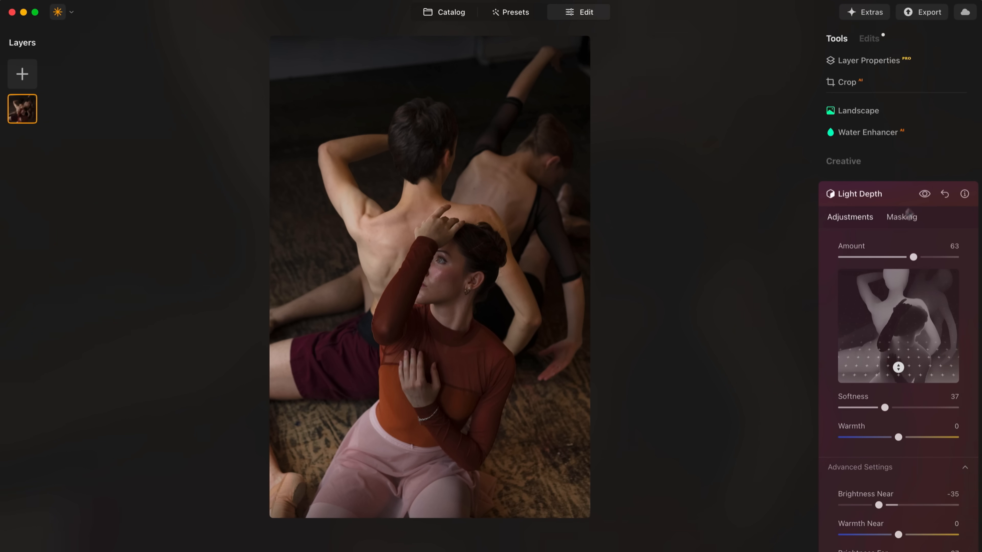
left_click(870, 38)
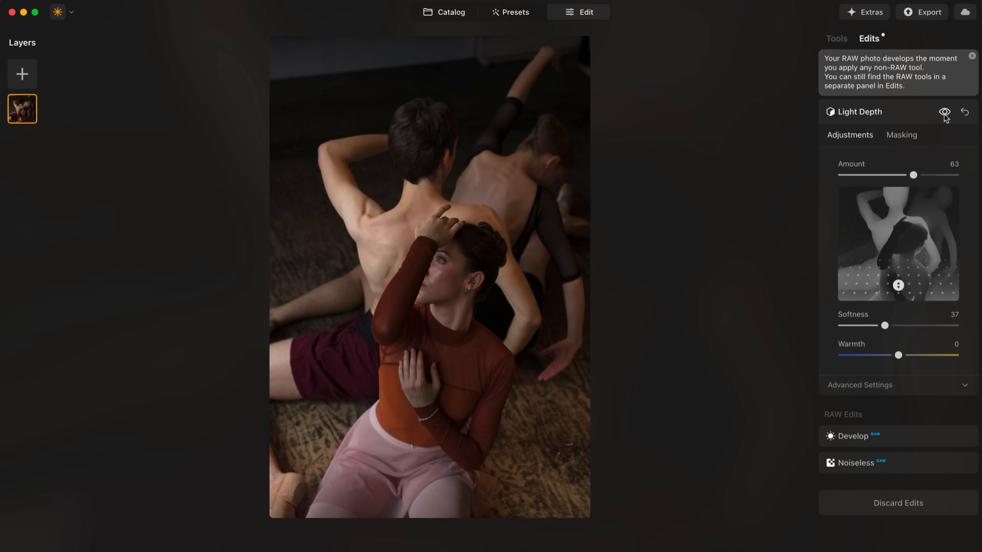
left_click_drag(912, 175, 910, 175)
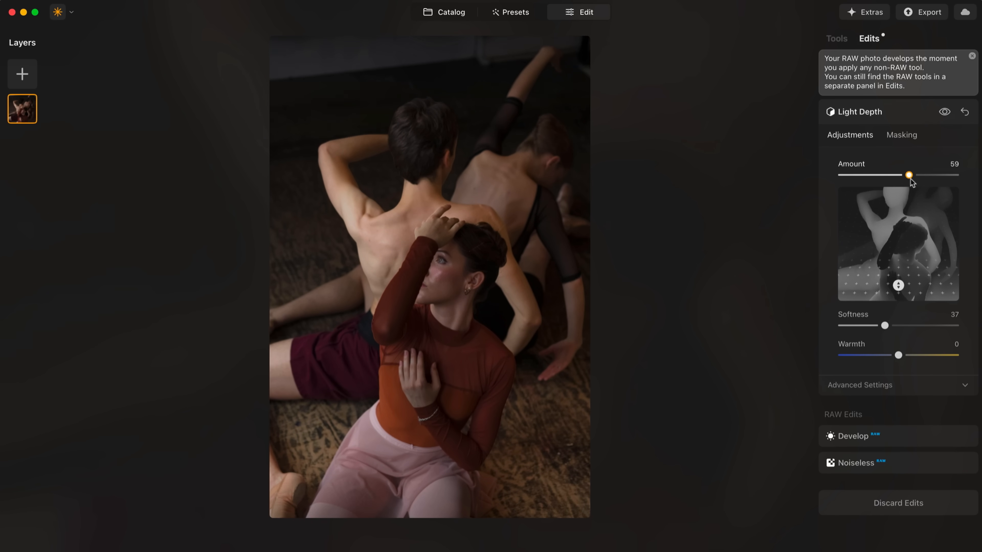
left_click_drag(909, 176, 900, 175)
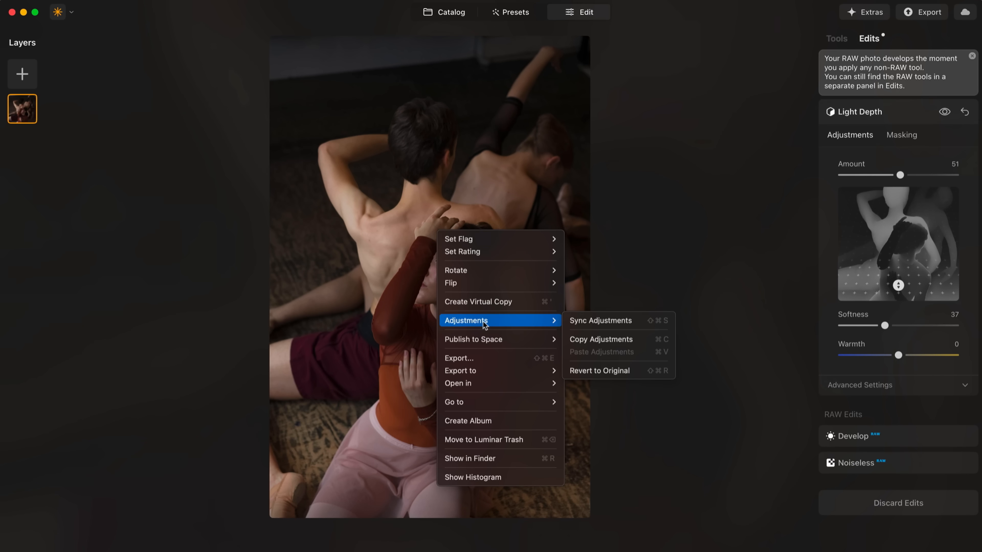
mouse_move(590, 342)
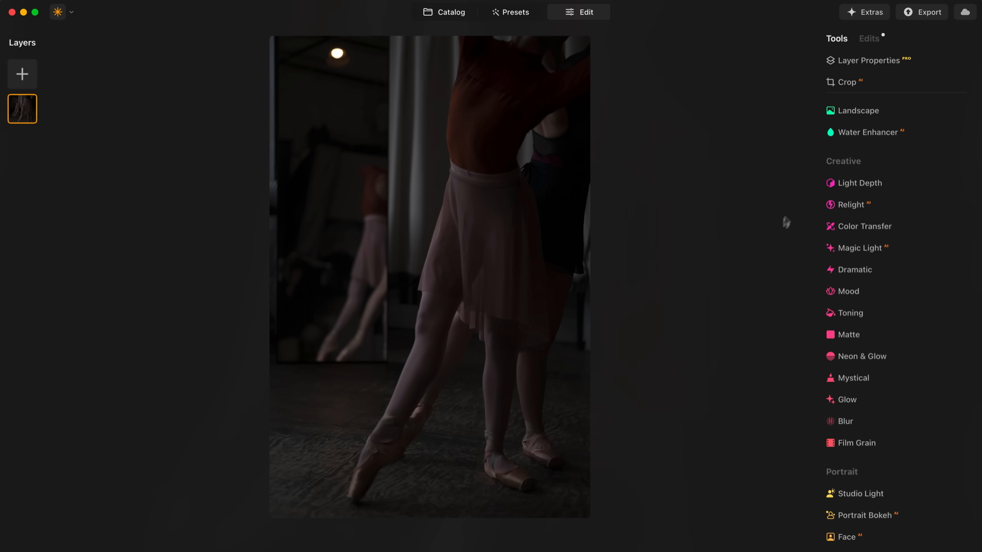
Step: Apply Light Depth to the ballerina photo at strength 51
left_click(860, 183)
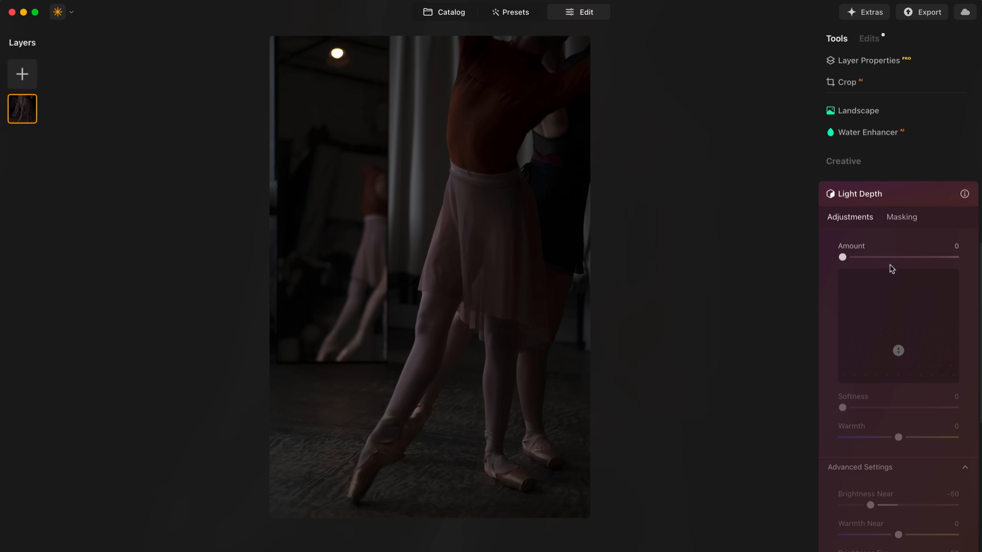
left_click_drag(842, 257, 887, 257)
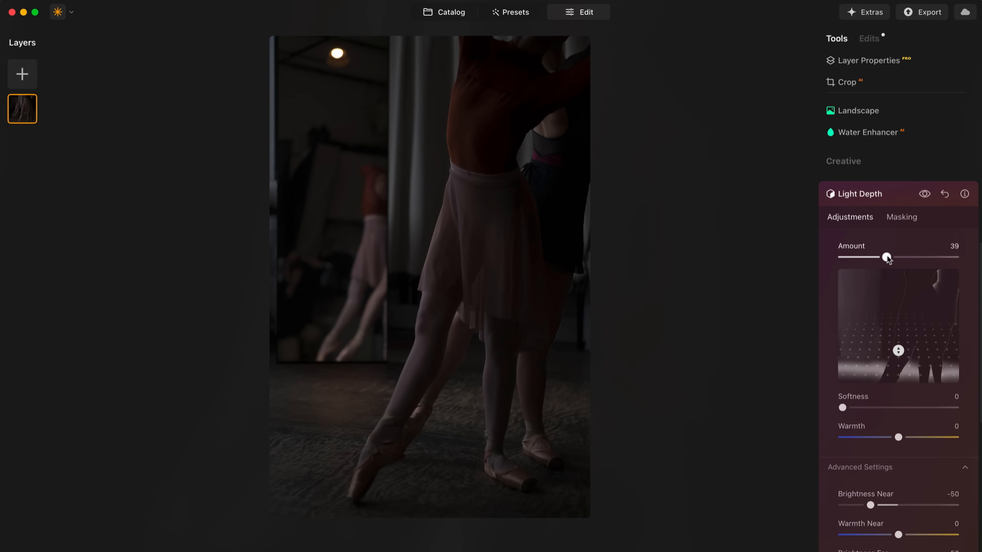
left_click_drag(886, 257, 887, 257)
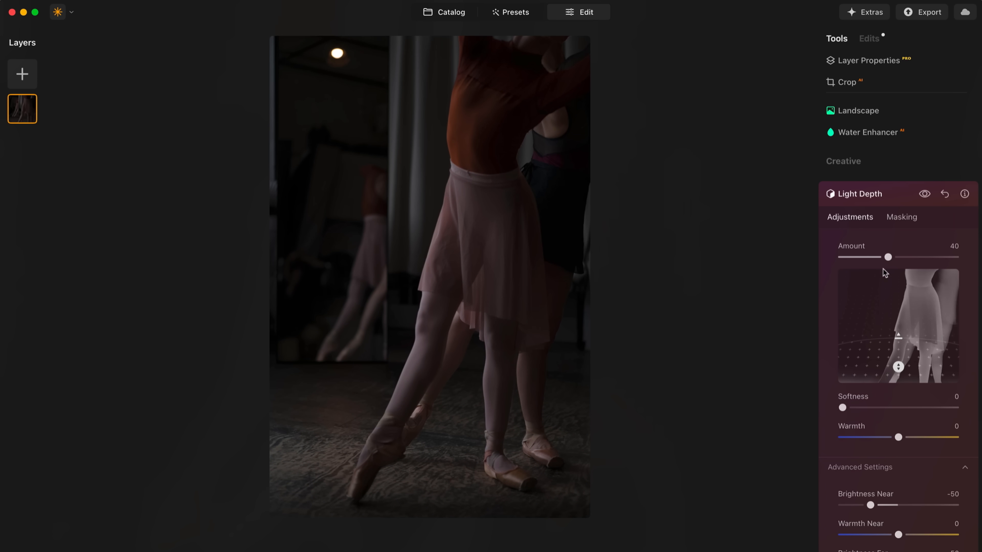
left_click_drag(887, 256, 894, 257)
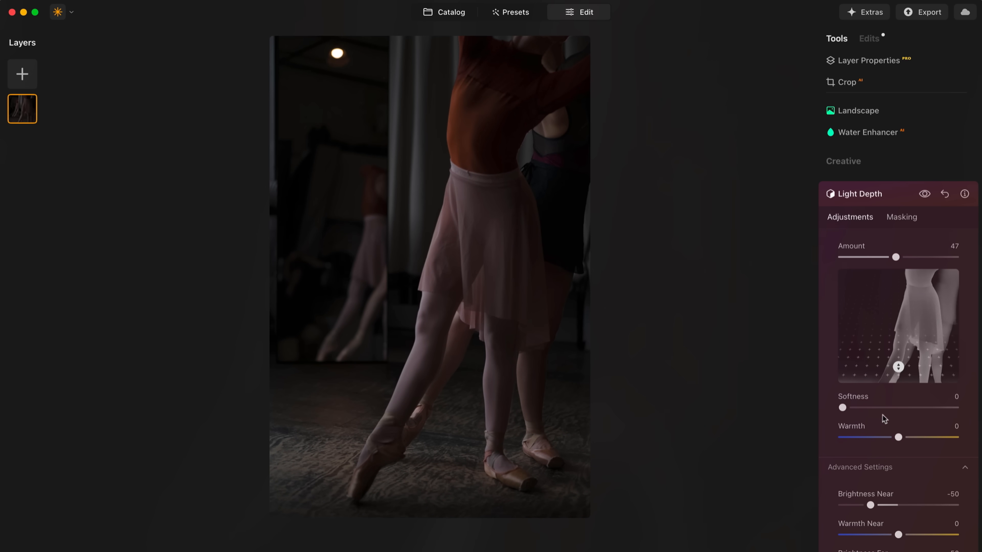
Step: Raise softness to 43 and move the depth focus toward the dancers' feet
left_click_drag(843, 408, 892, 407)
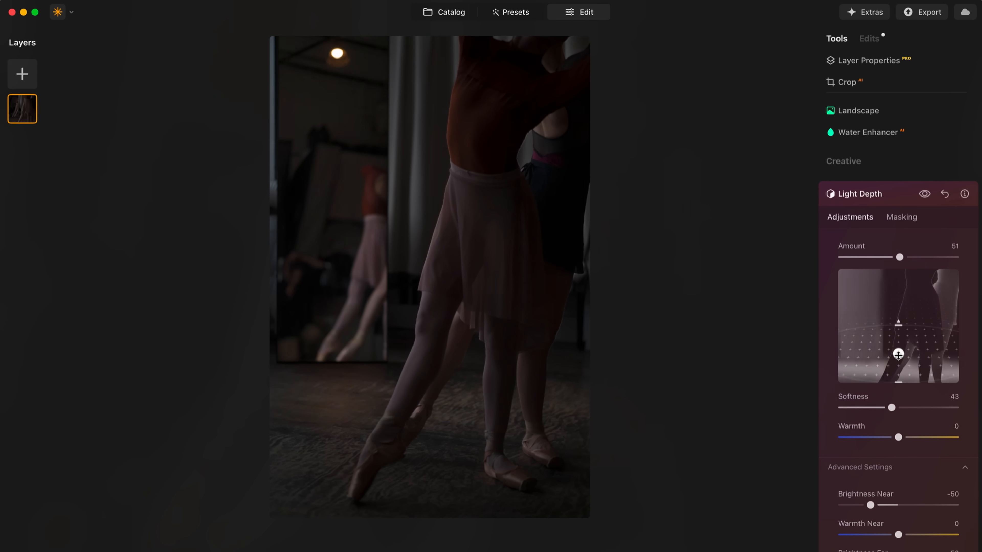
left_click_drag(897, 355, 898, 365)
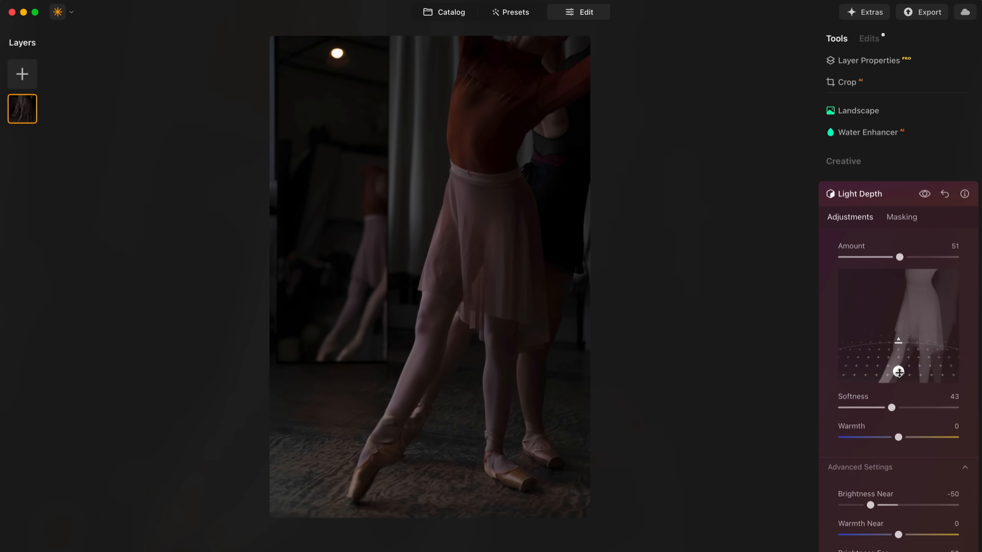
left_click_drag(899, 372, 897, 368)
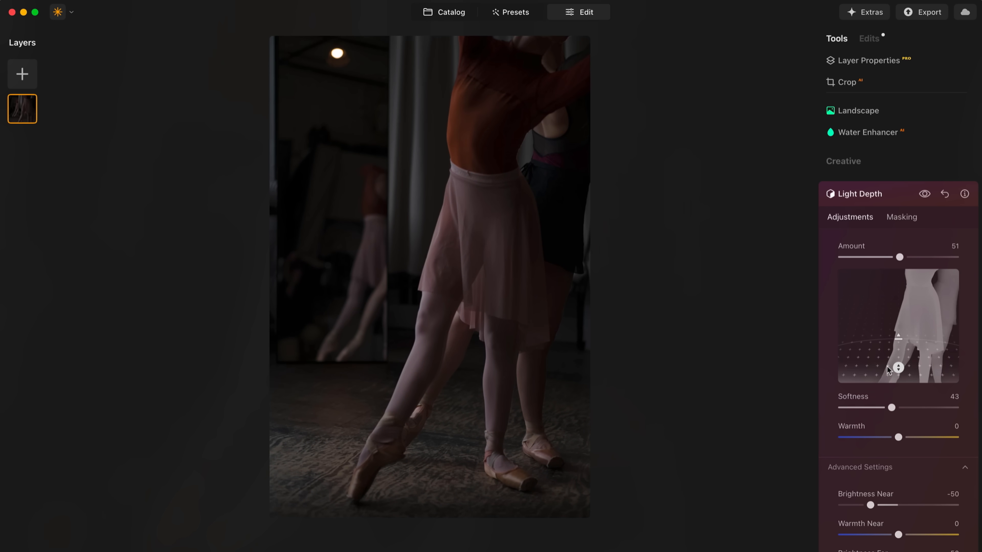
left_click(445, 12)
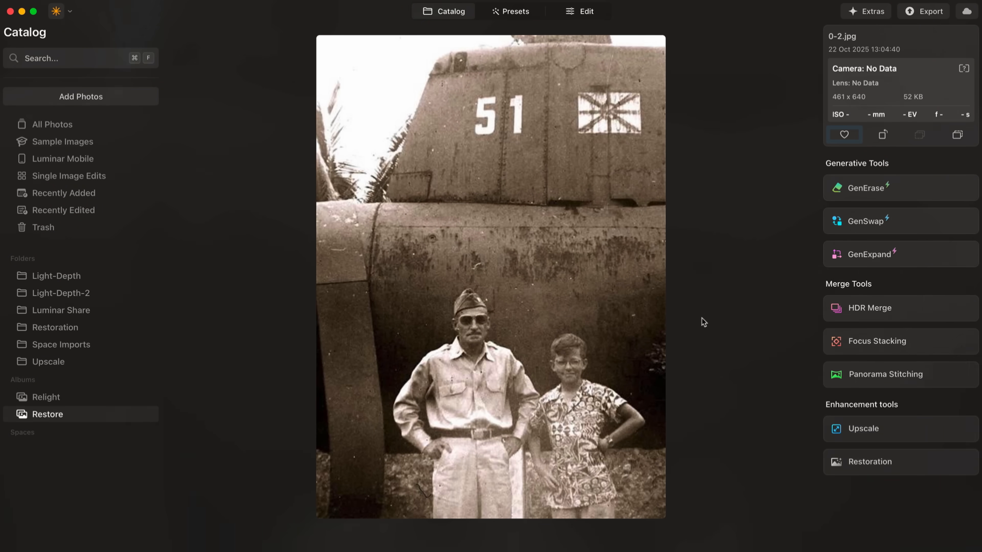
mouse_move(693, 400)
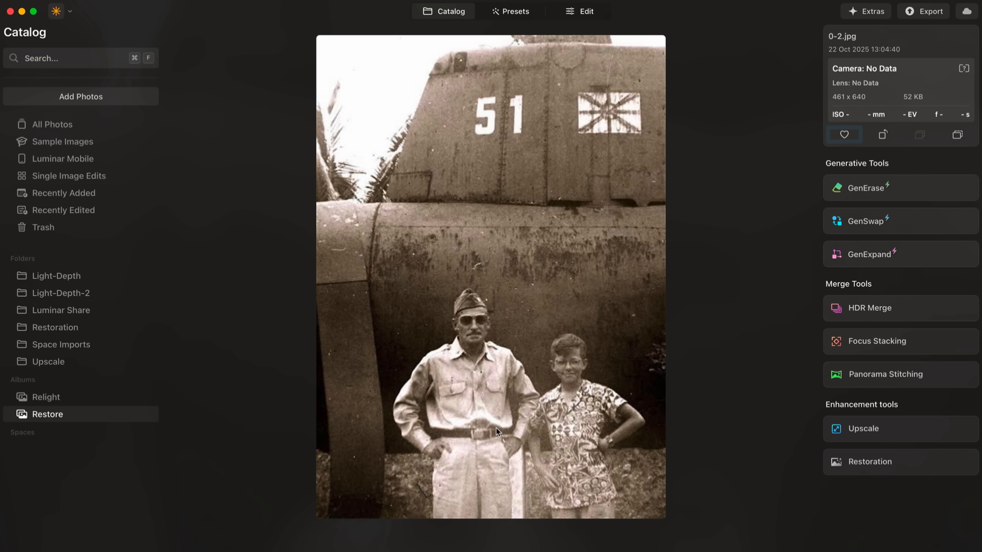
mouse_move(686, 401)
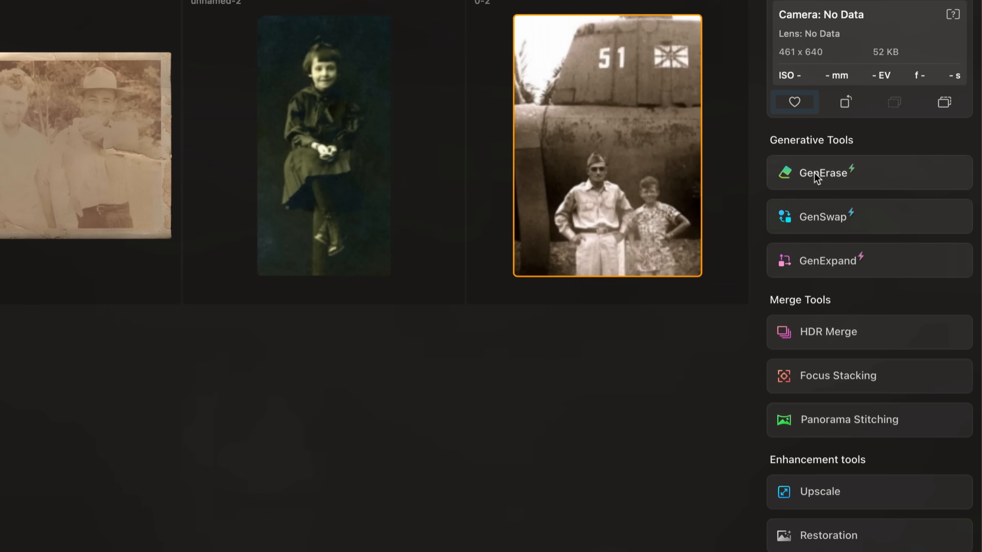
mouse_move(801, 474)
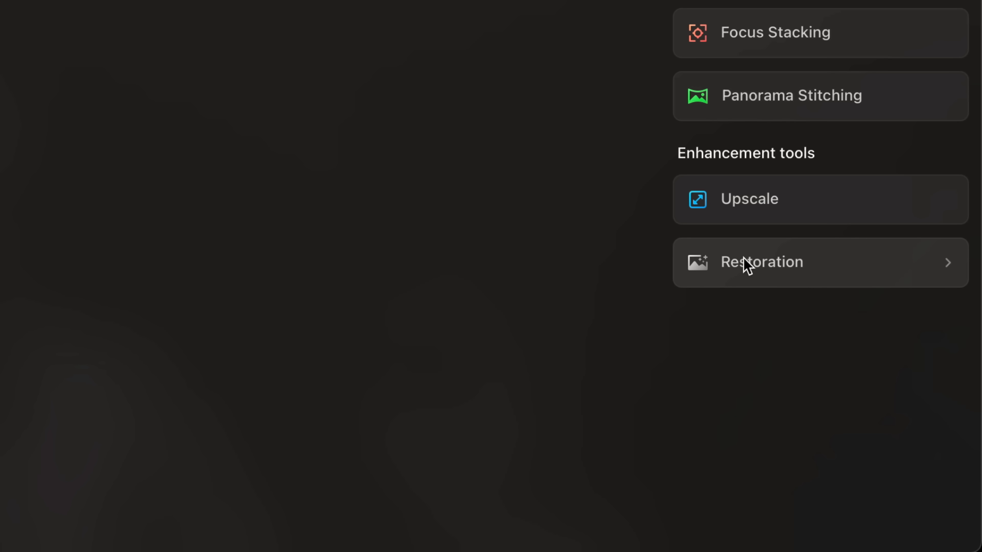
Step: Open Restoration on the sepia tank 51 photo and choose the Color mode over Scratches
left_click(761, 262)
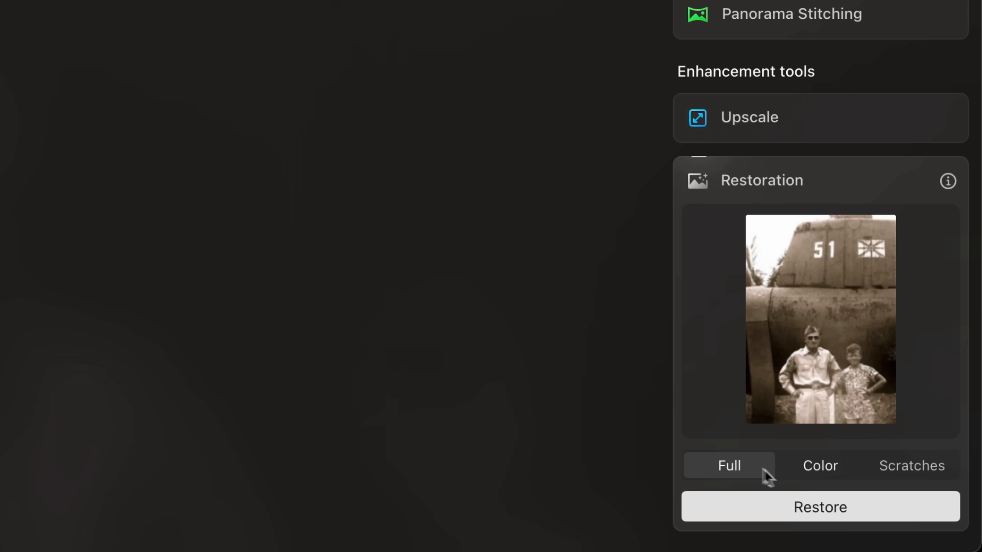
left_click(912, 466)
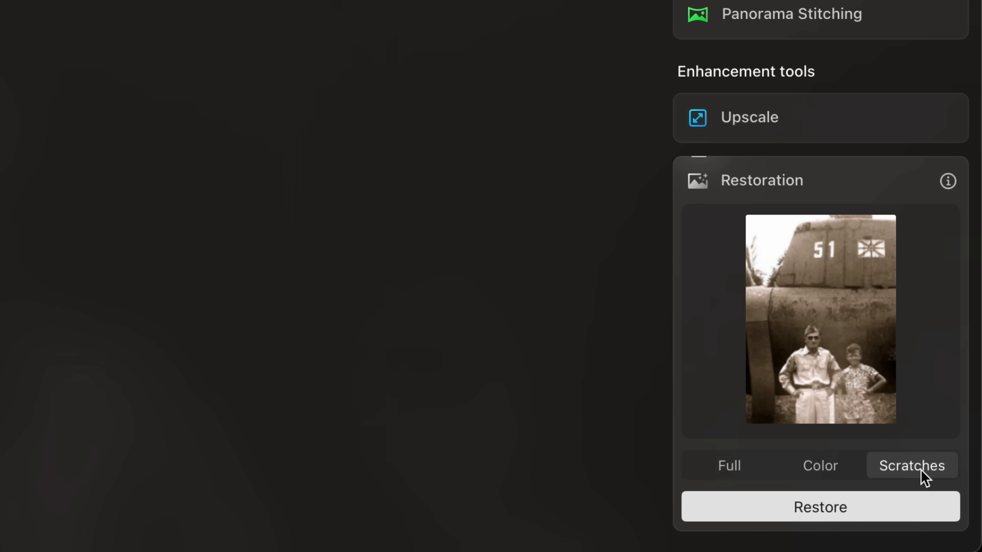
left_click(820, 465)
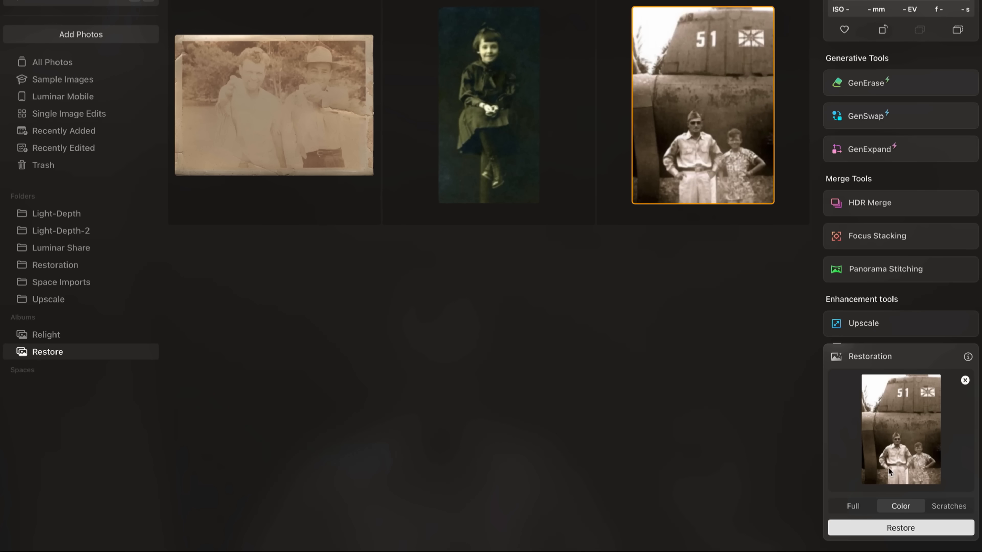
Step: Run Restore to produce the colorized 0-2_Restored 2.jpg of the soldier and boy
left_click(901, 528)
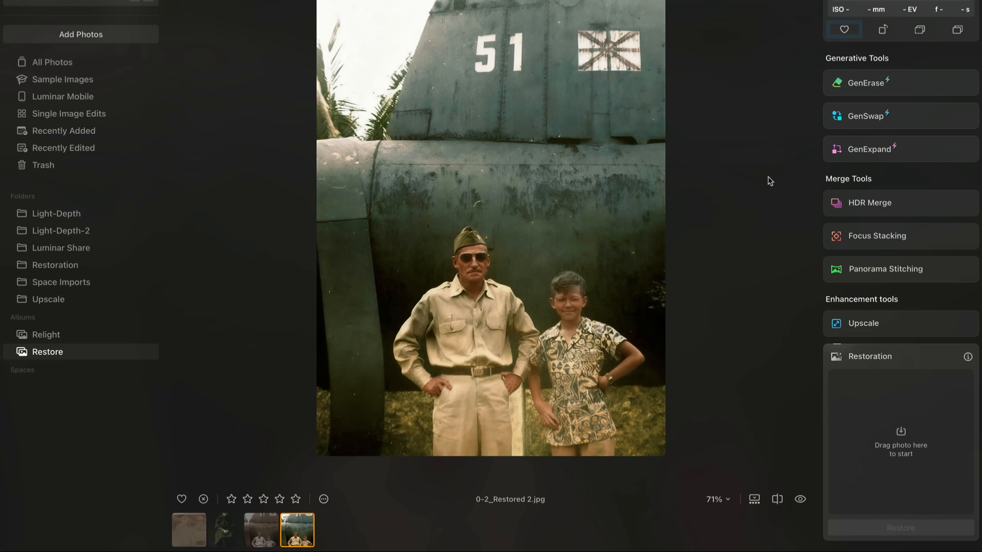
mouse_move(713, 273)
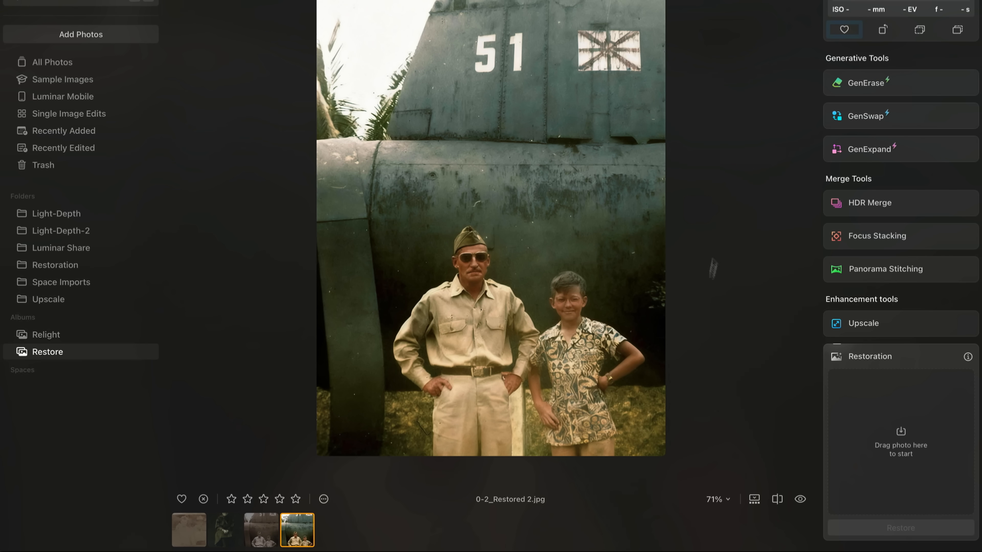
mouse_move(684, 249)
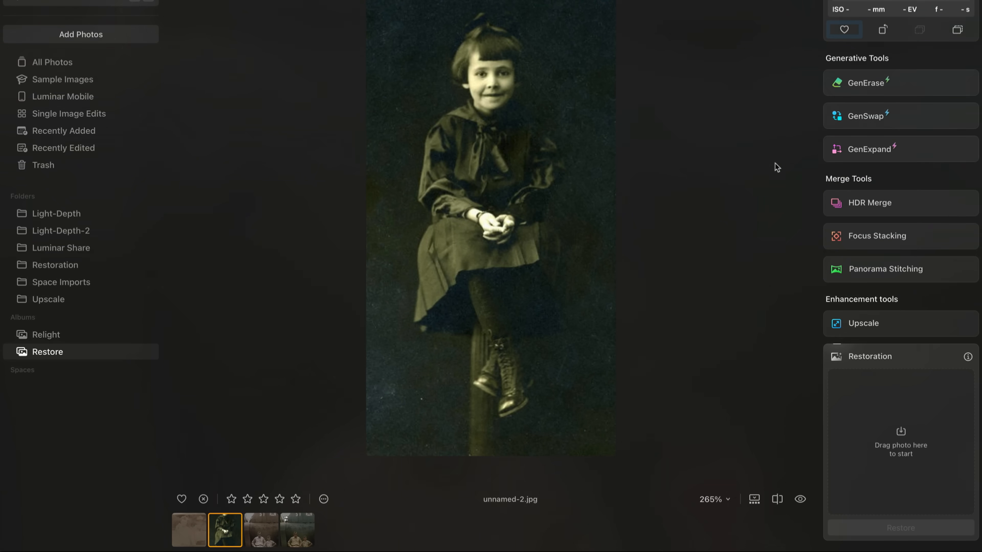
mouse_move(767, 172)
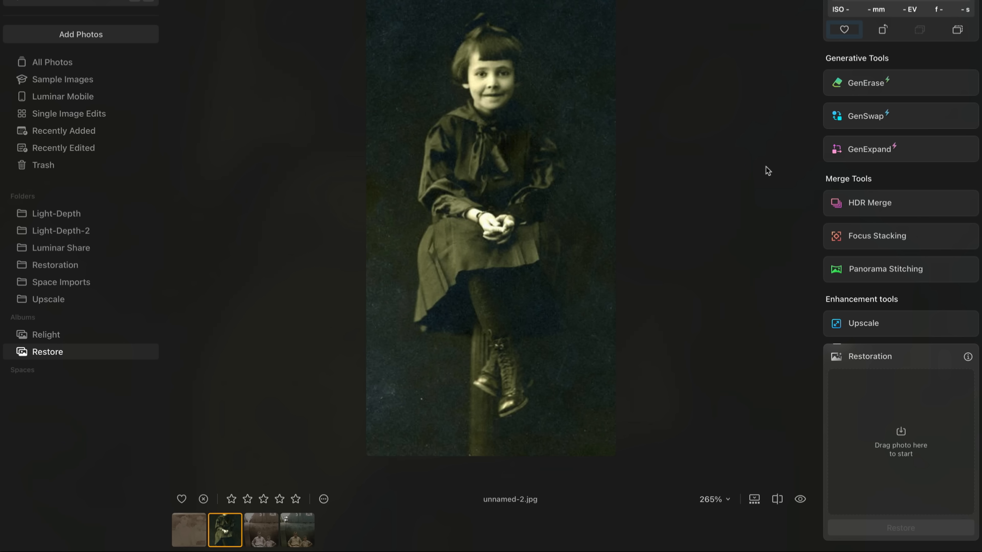
mouse_move(698, 295)
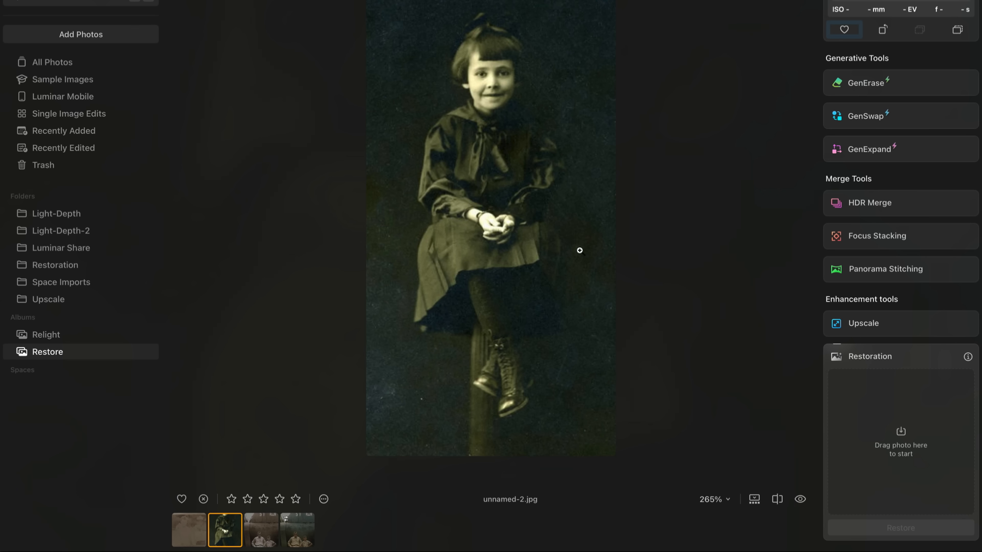
Step: Colorize the girl-on-a-post portrait with Restore and view the restored copy large
left_click(755, 499)
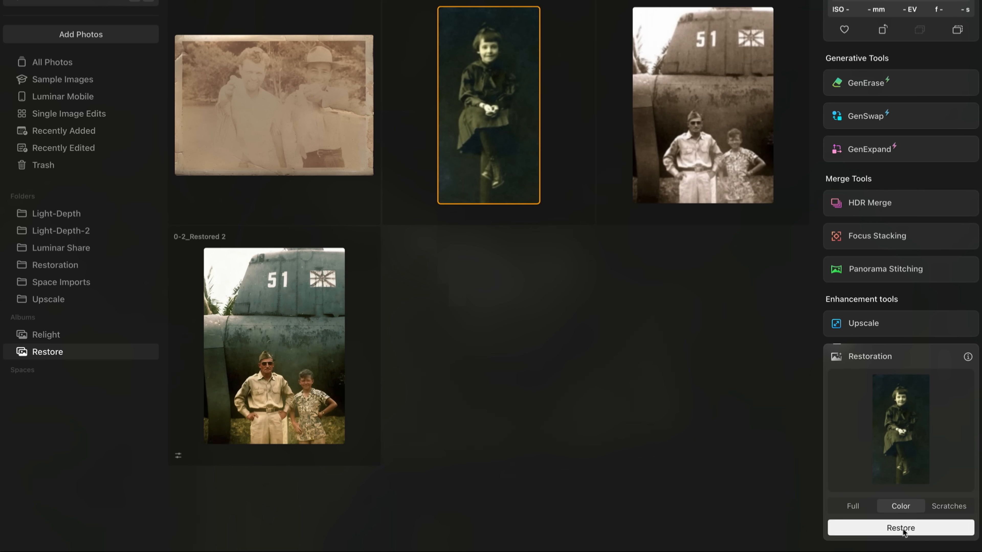
left_click(900, 528)
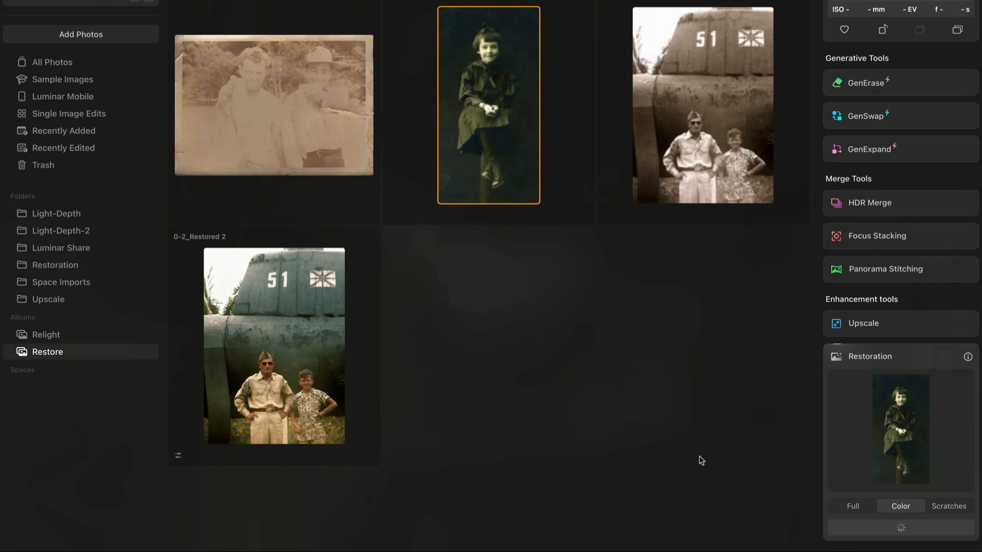
double_click(488, 89)
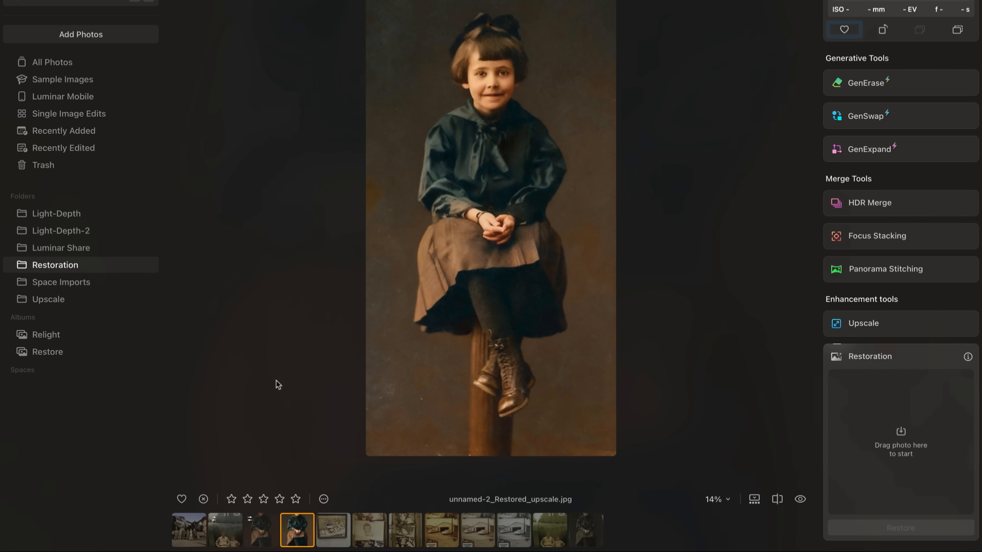
mouse_move(689, 279)
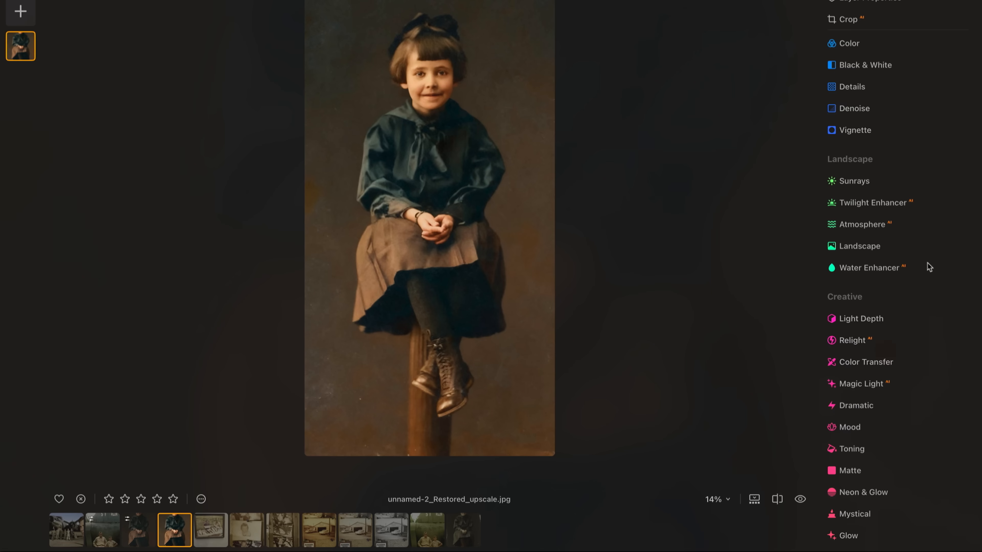
Step: Tone the highlights at saturation 37, hue 194, and switch to the shadows tint
left_click(852, 448)
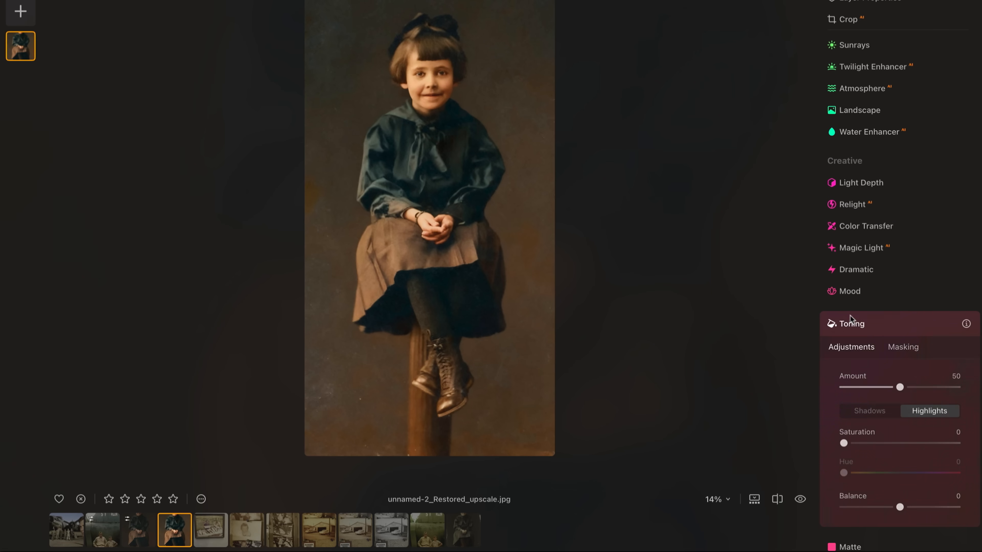
scroll("down", 3)
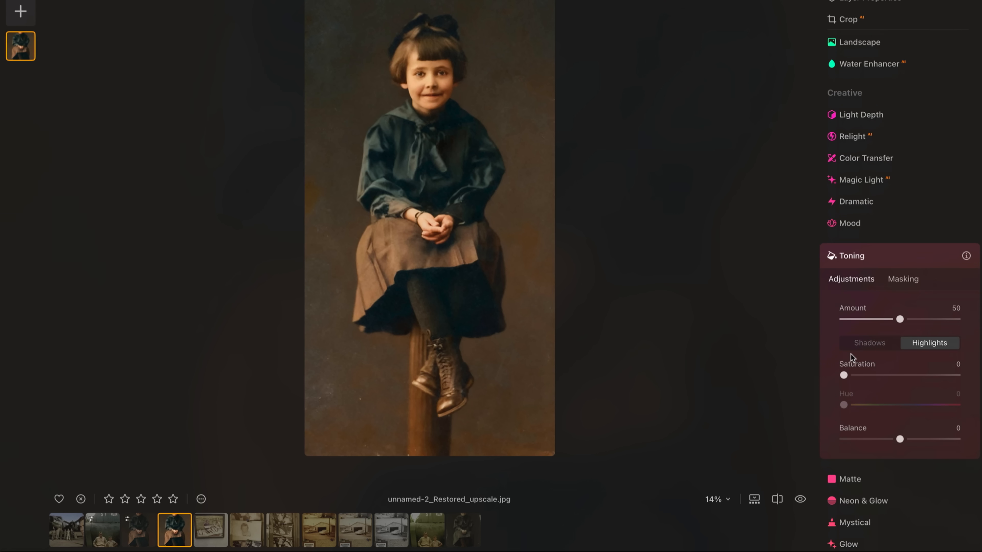
mouse_move(919, 330)
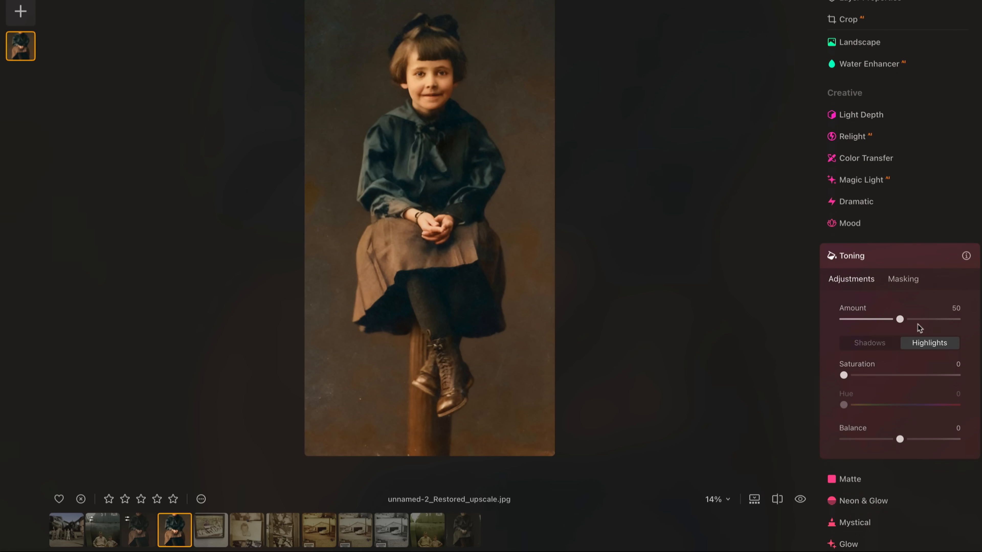
left_click_drag(844, 404, 887, 405)
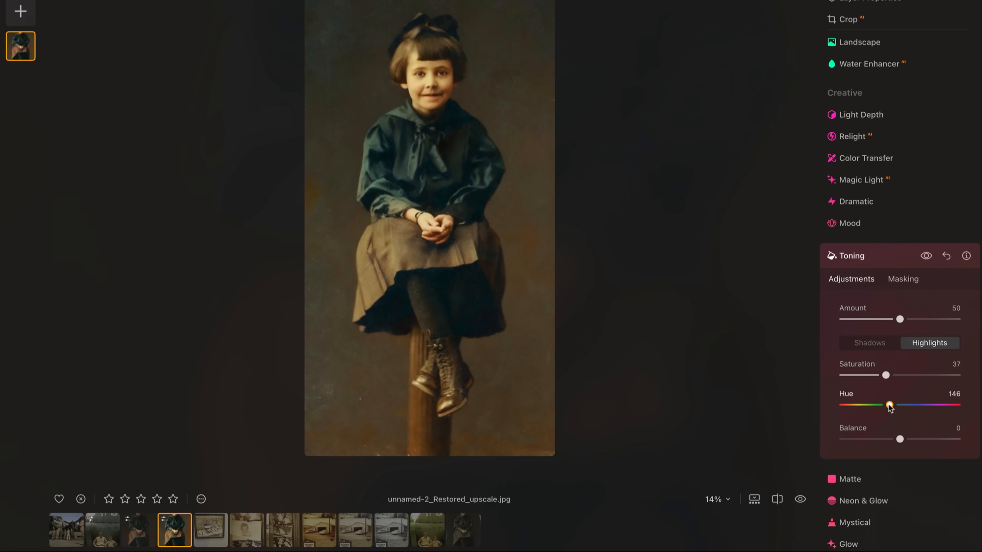
left_click_drag(888, 405, 903, 405)
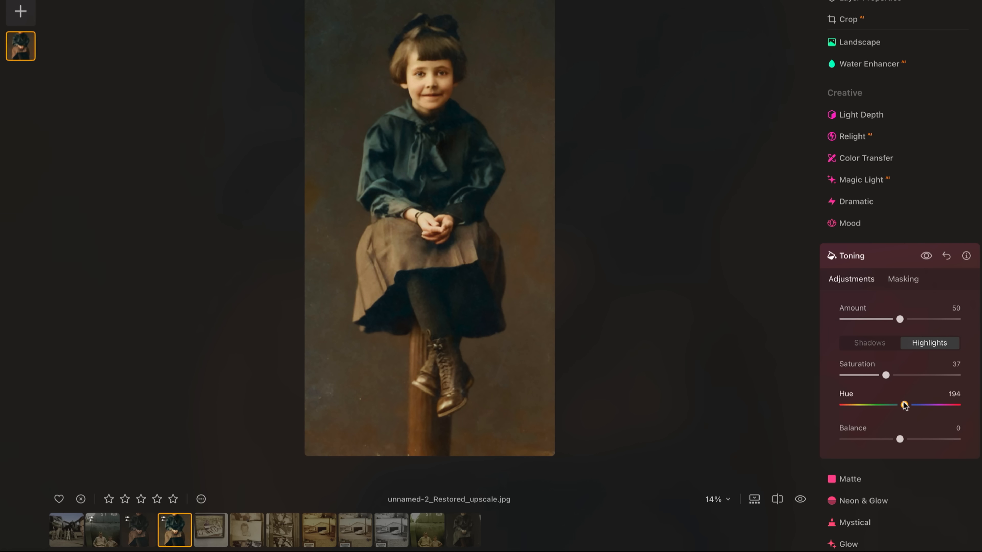
left_click(869, 343)
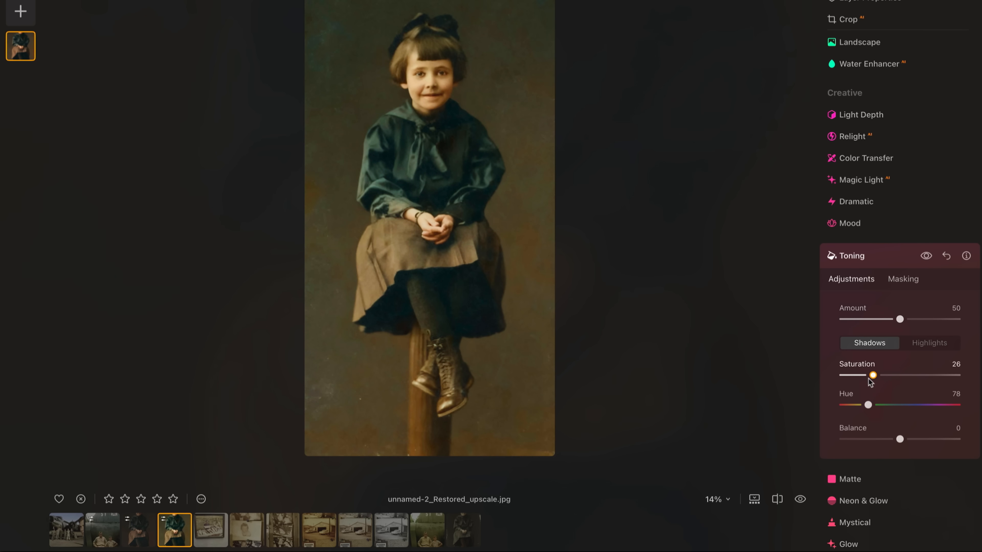
Step: Tint shadows at saturation 23, hue 78, with overall toning amount 44
left_click_drag(900, 319, 895, 318)
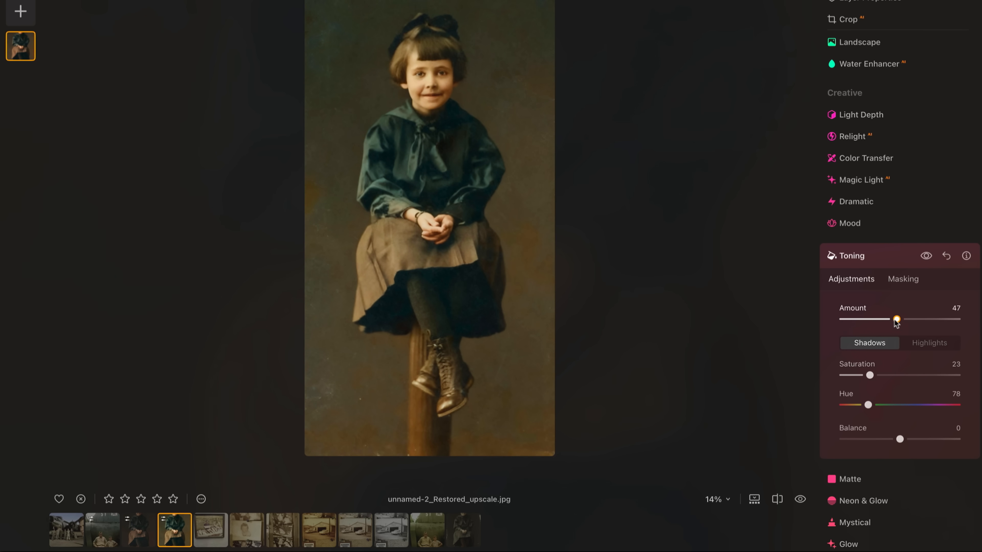
left_click(930, 342)
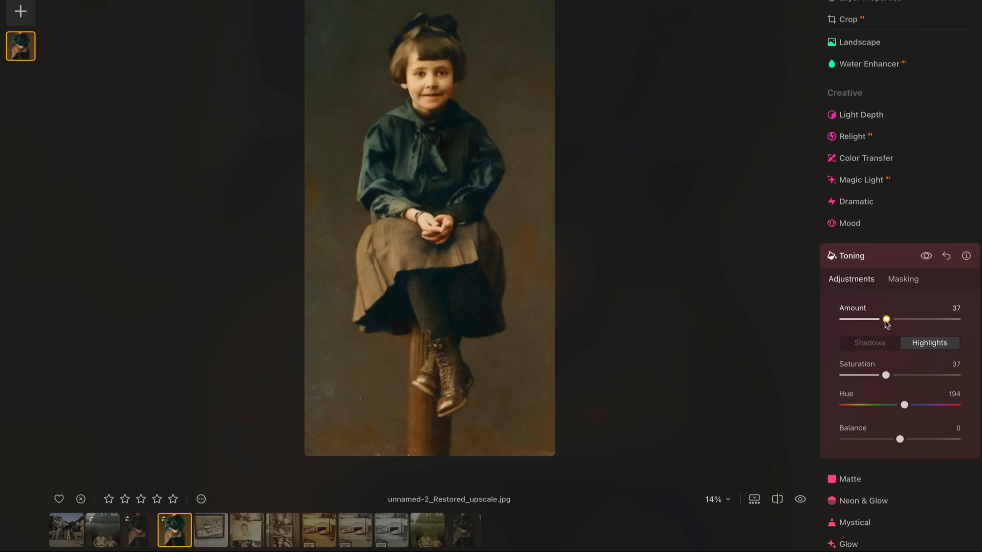
left_click_drag(886, 319, 894, 319)
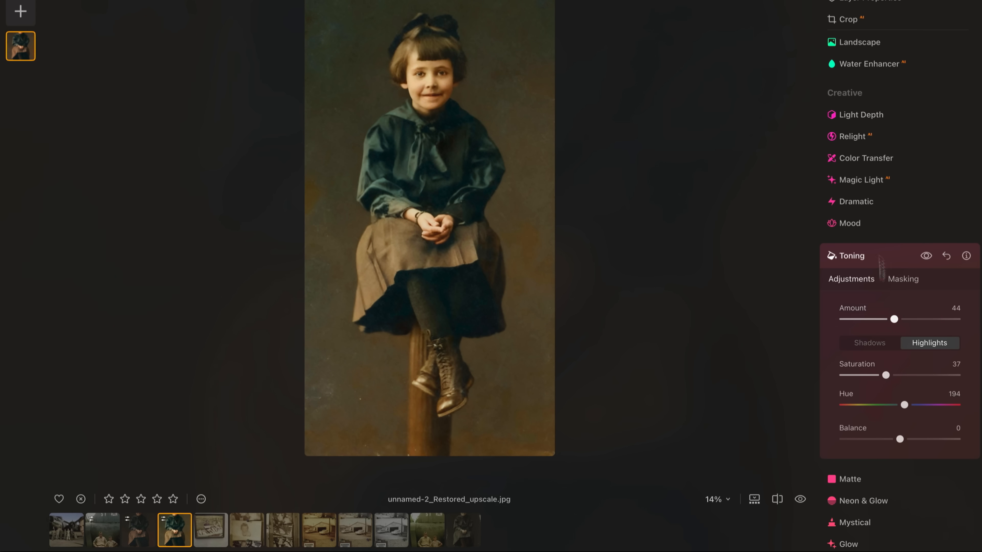
left_click(861, 114)
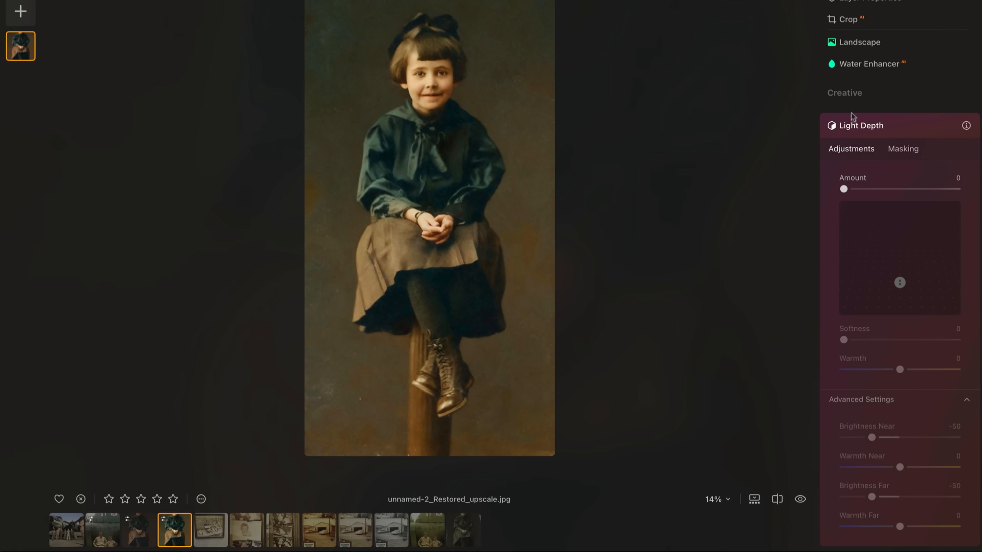
Step: Add Light Depth at strength 29 with the light placed lower on the girl
left_click_drag(843, 189, 876, 189)
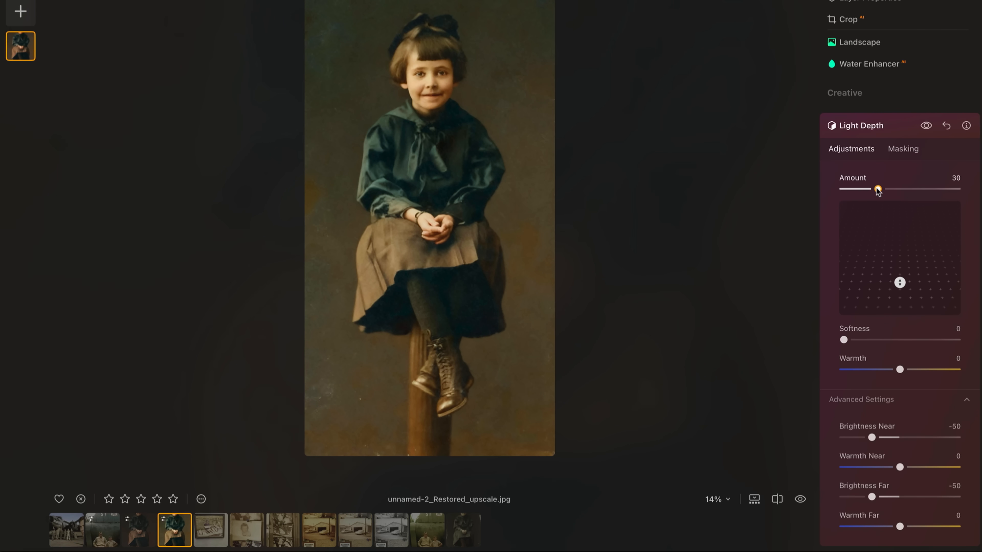
left_click_drag(876, 189, 890, 190)
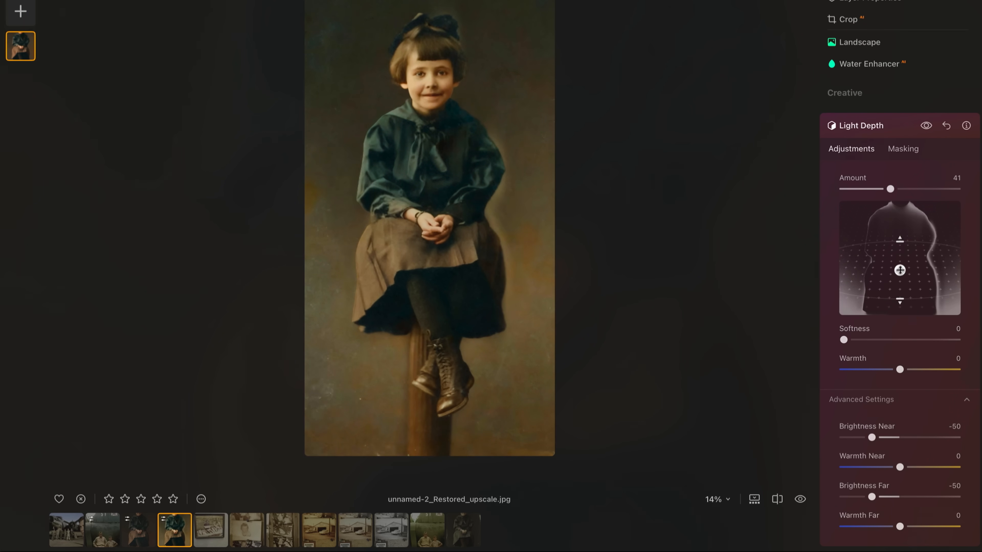
left_click_drag(900, 270, 900, 298)
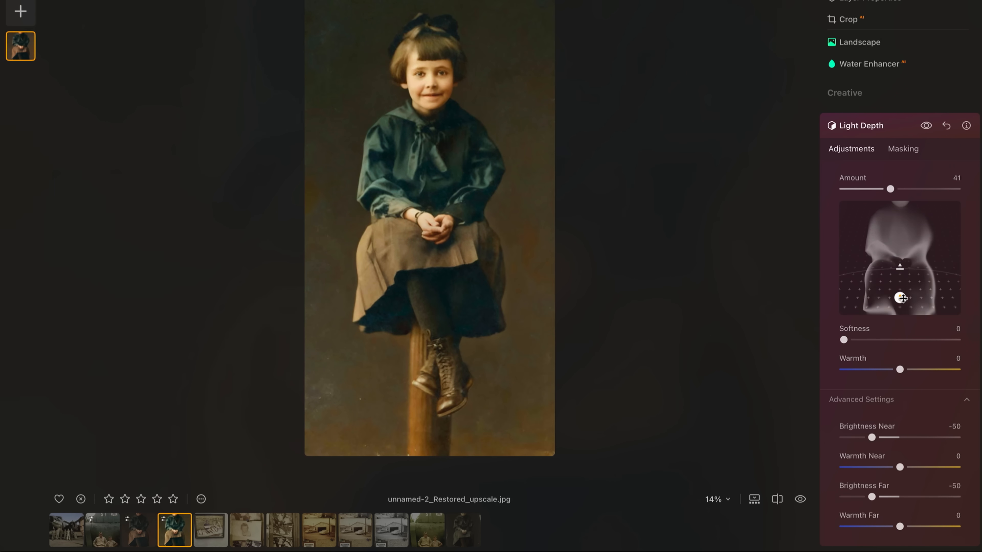
left_click_drag(891, 189, 876, 189)
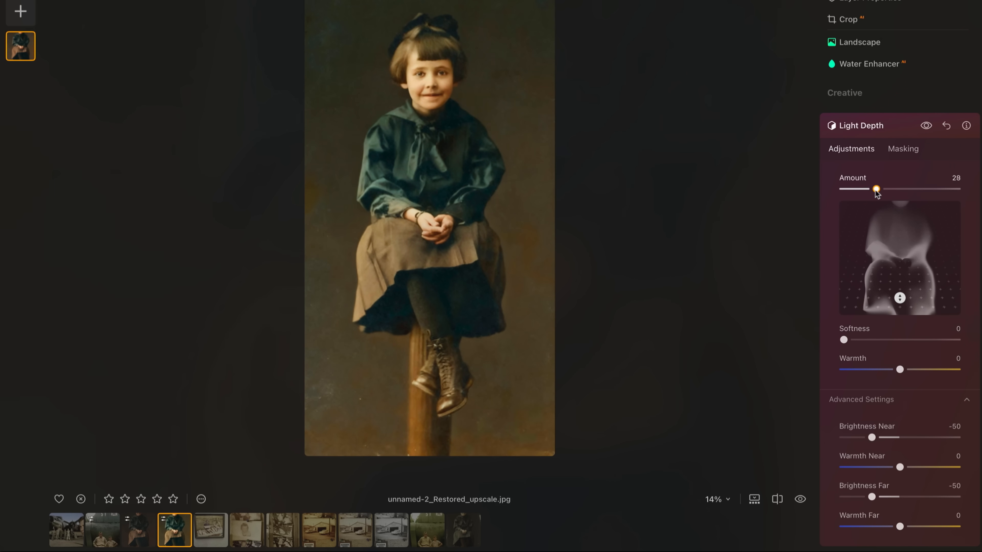
left_click_drag(875, 189, 895, 190)
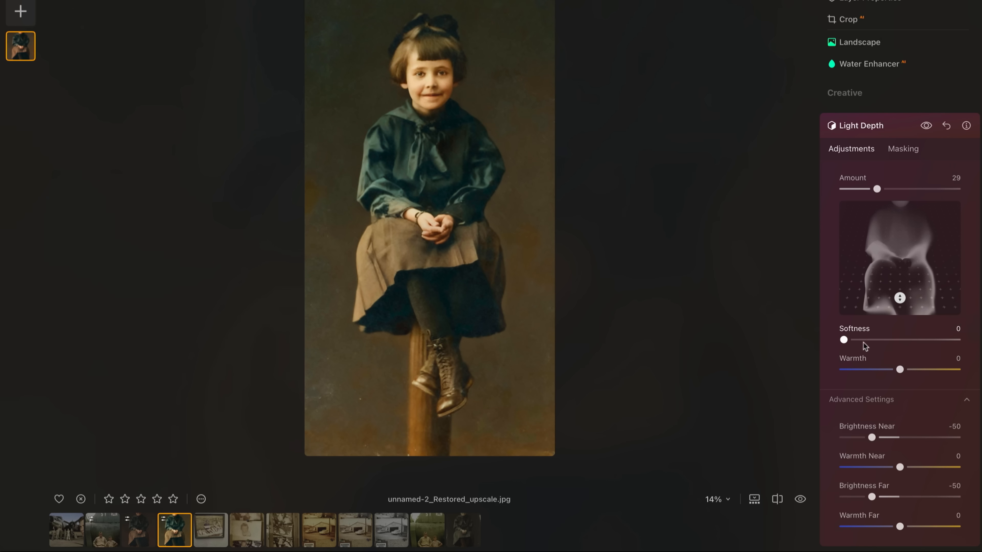
Step: Soften the falloff to 25 and darken the far background
left_click_drag(844, 339, 872, 339)
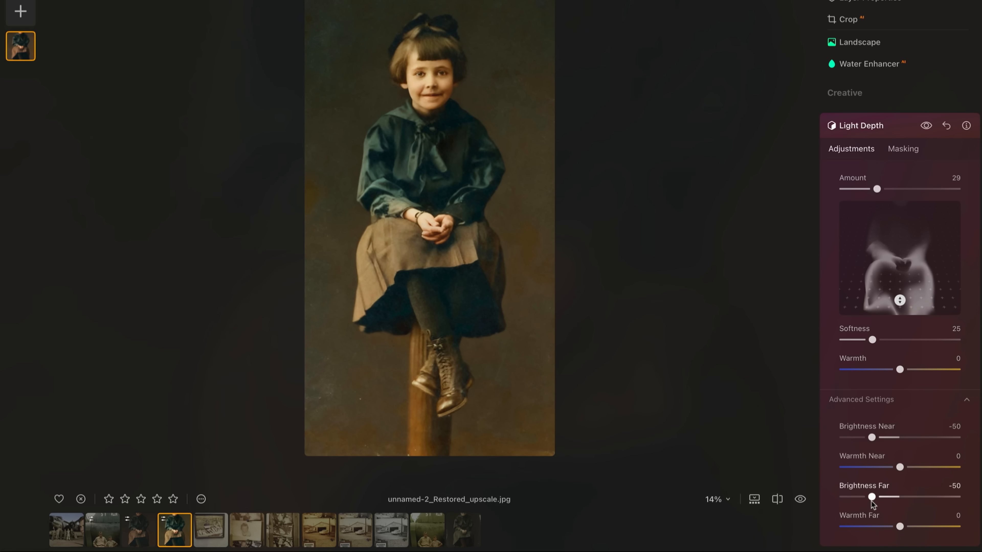
left_click_drag(871, 496, 847, 496)
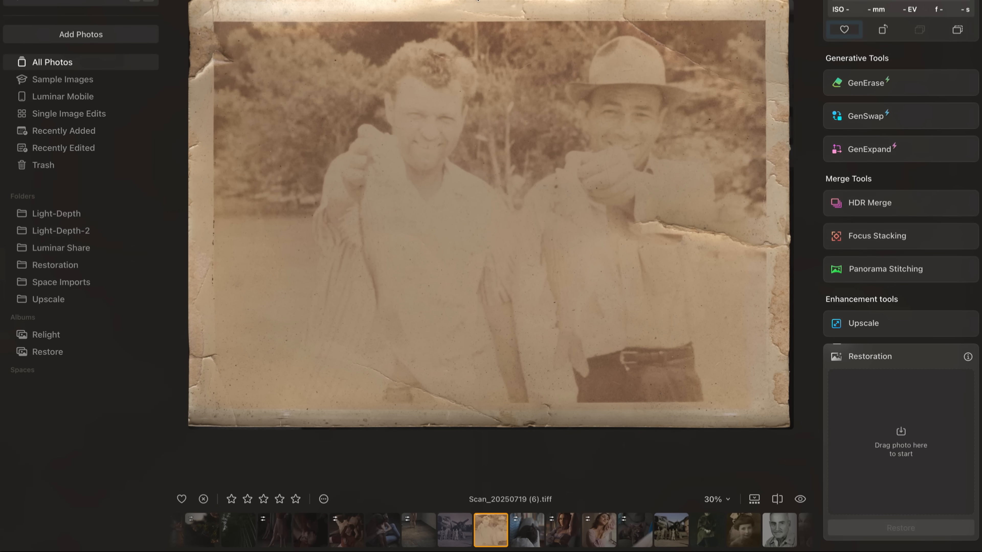
mouse_move(520, 299)
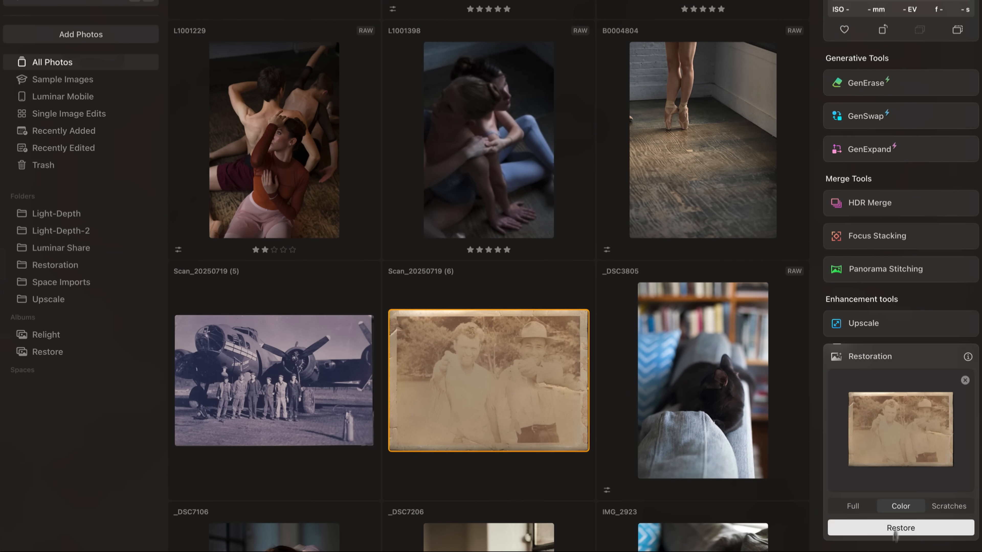
Step: Run Restore on the faded sepia scan of the two men holding fish
left_click(900, 528)
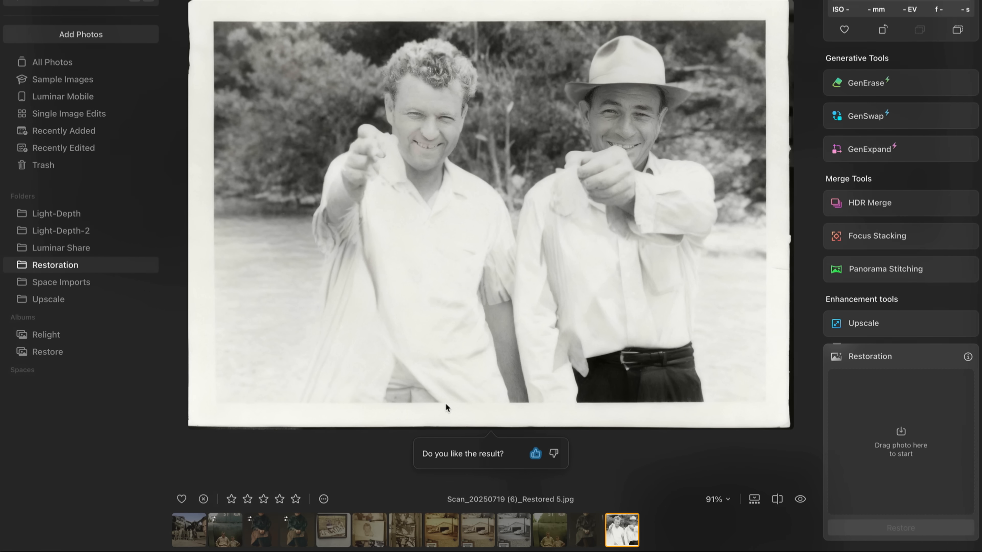
mouse_move(616, 269)
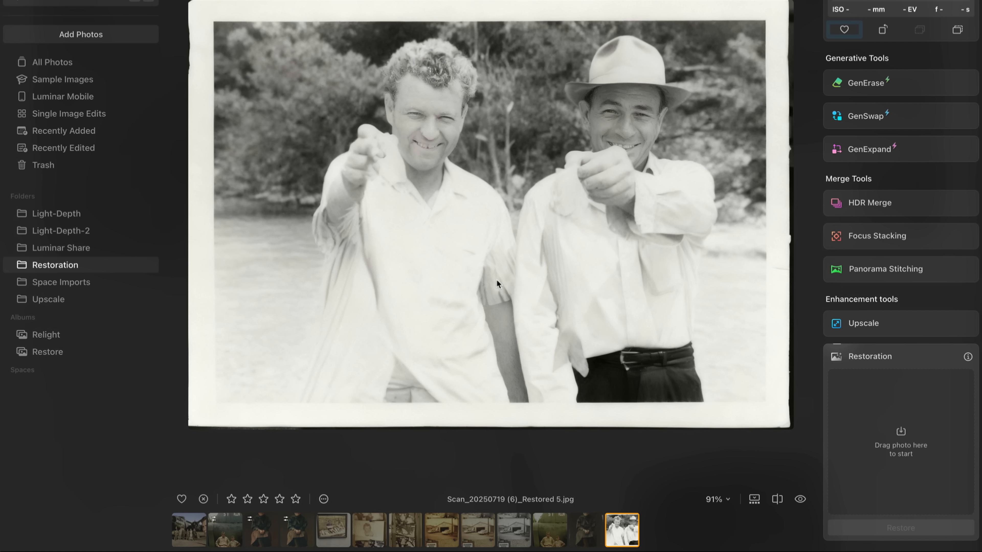
mouse_move(598, 129)
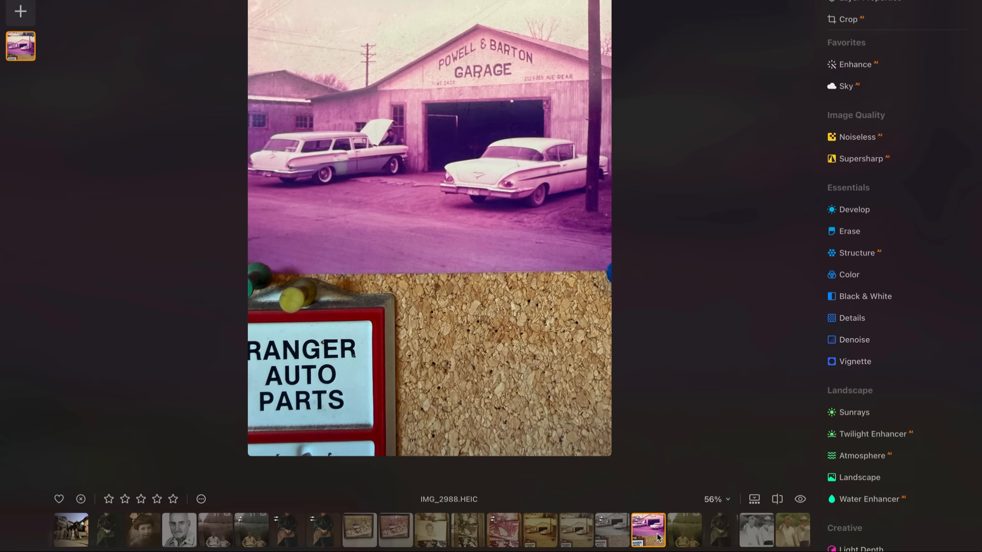
Step: View the magenta-cast garage scan, then browse on toward the cat photo and dancer folder
left_click(612, 531)
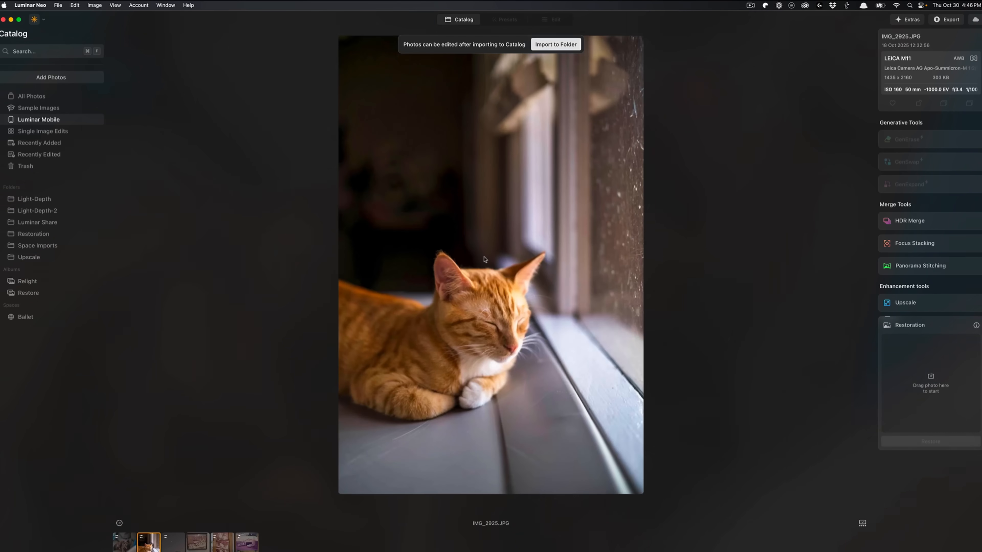
left_click(556, 44)
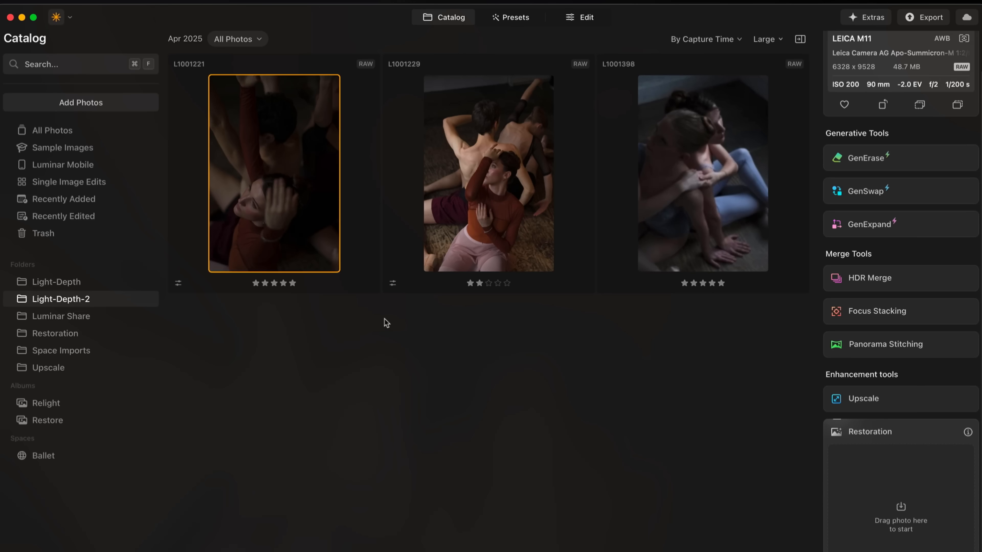
mouse_move(346, 228)
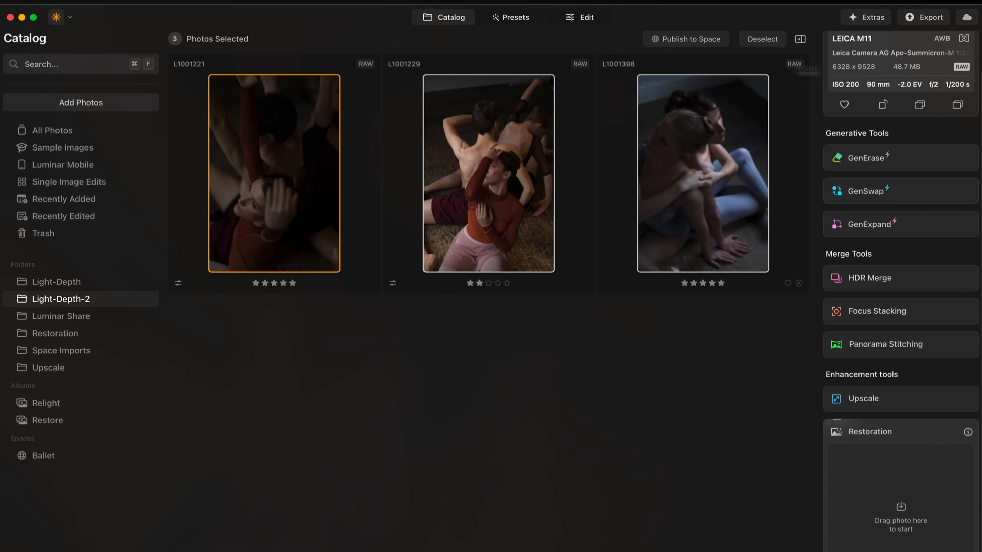
Step: Publish the three selected dancer photos to a new Space titled 'Ballet'
left_click(927, 17)
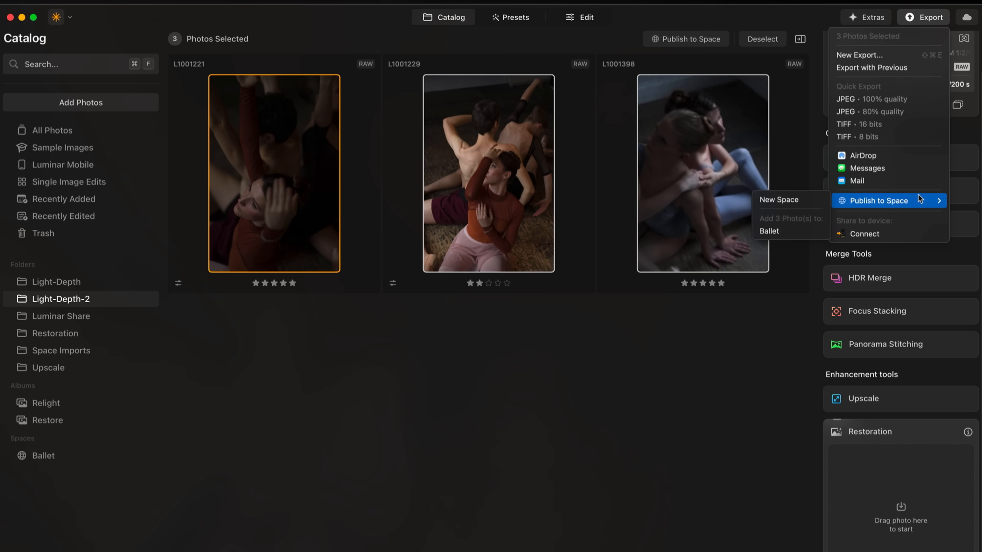
left_click(778, 200)
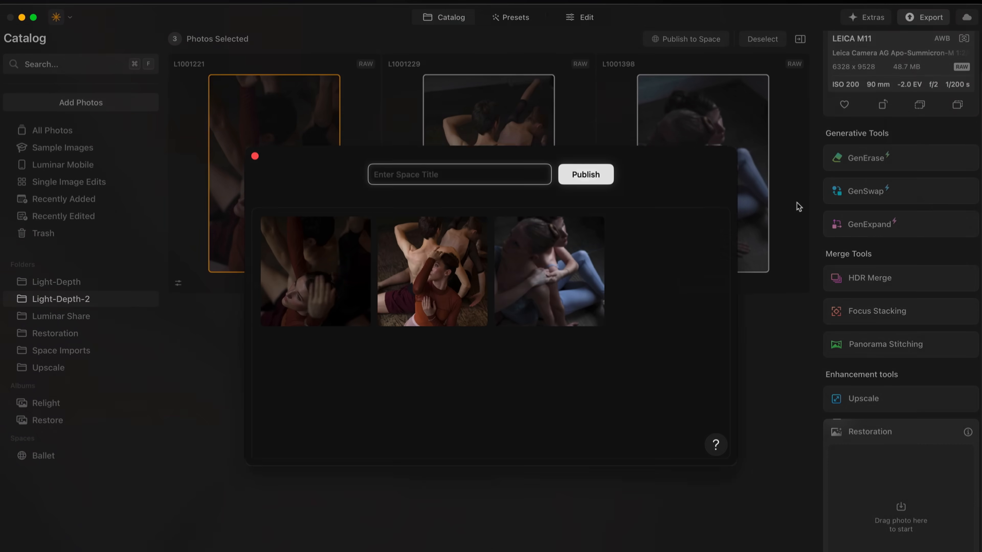
type("Ballet")
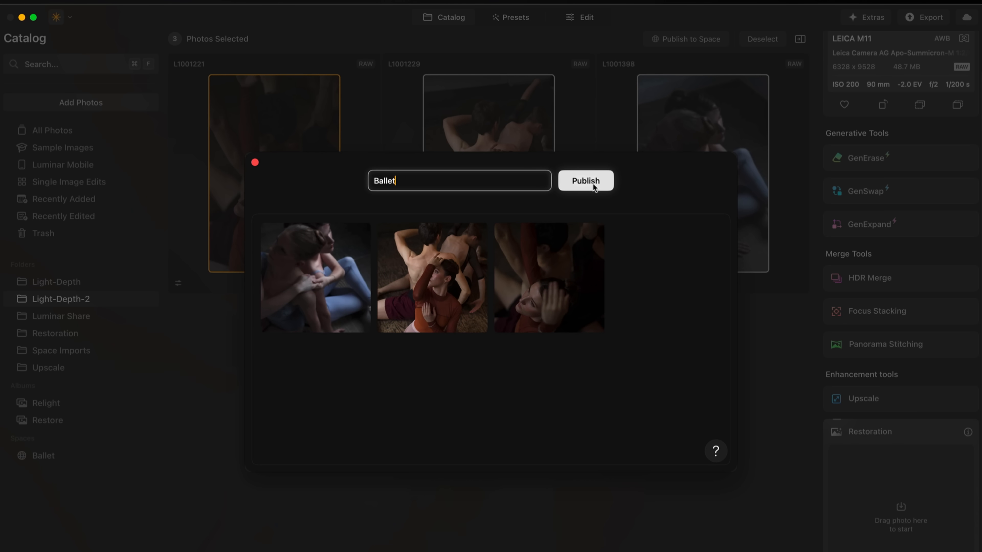
left_click(586, 181)
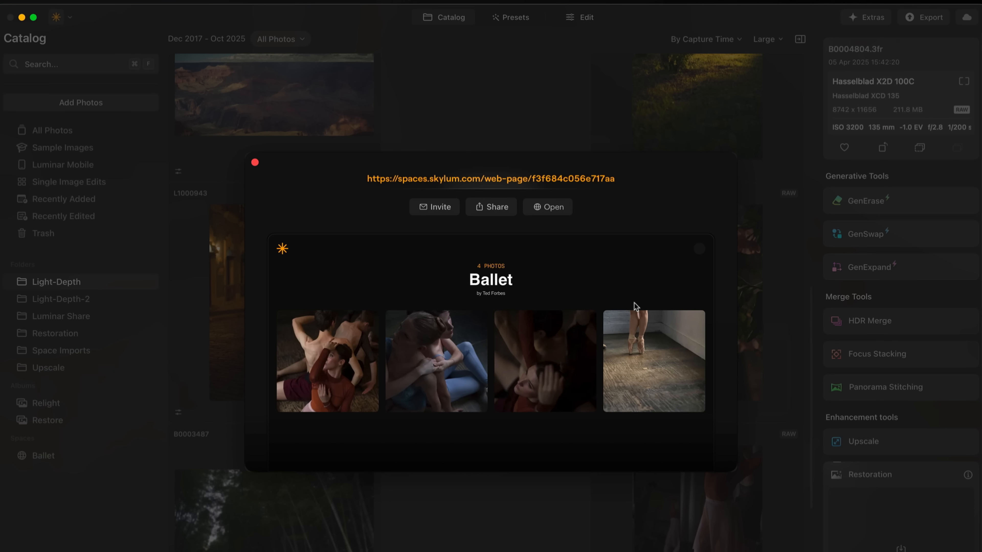